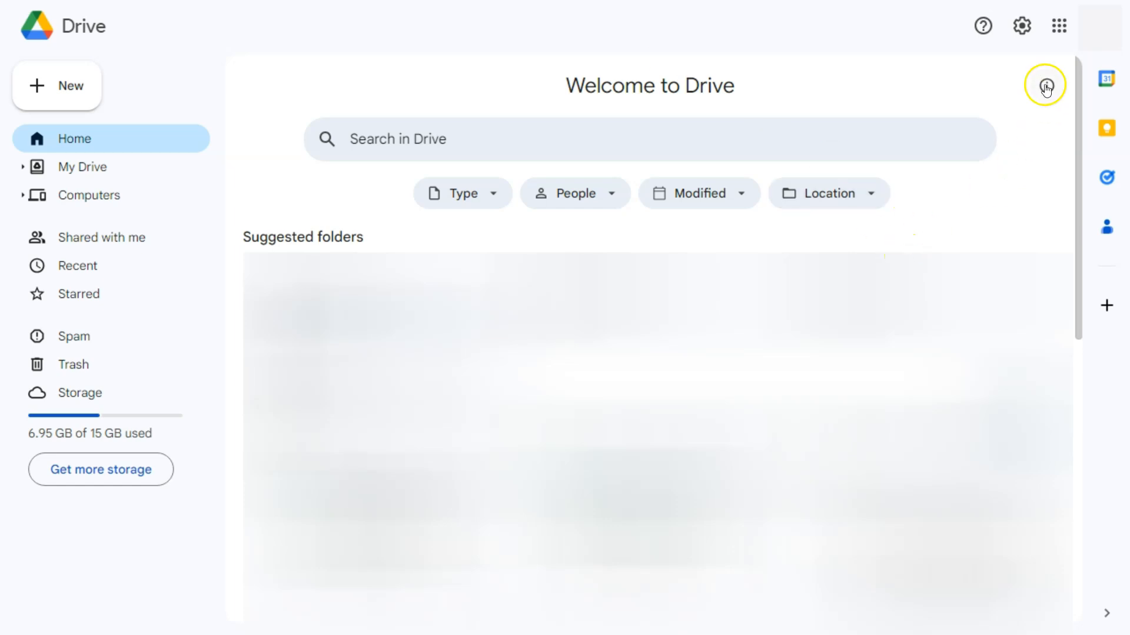
mouse_move(1057, 27)
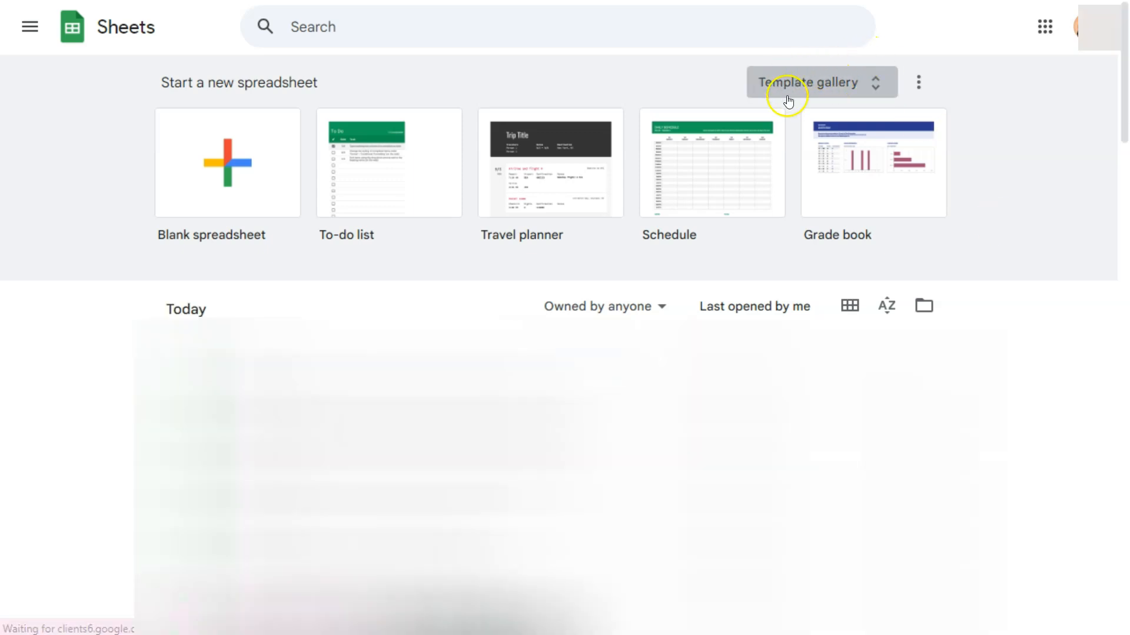
Show the full template gallery with the To-do list template under Personal.
click(810, 82)
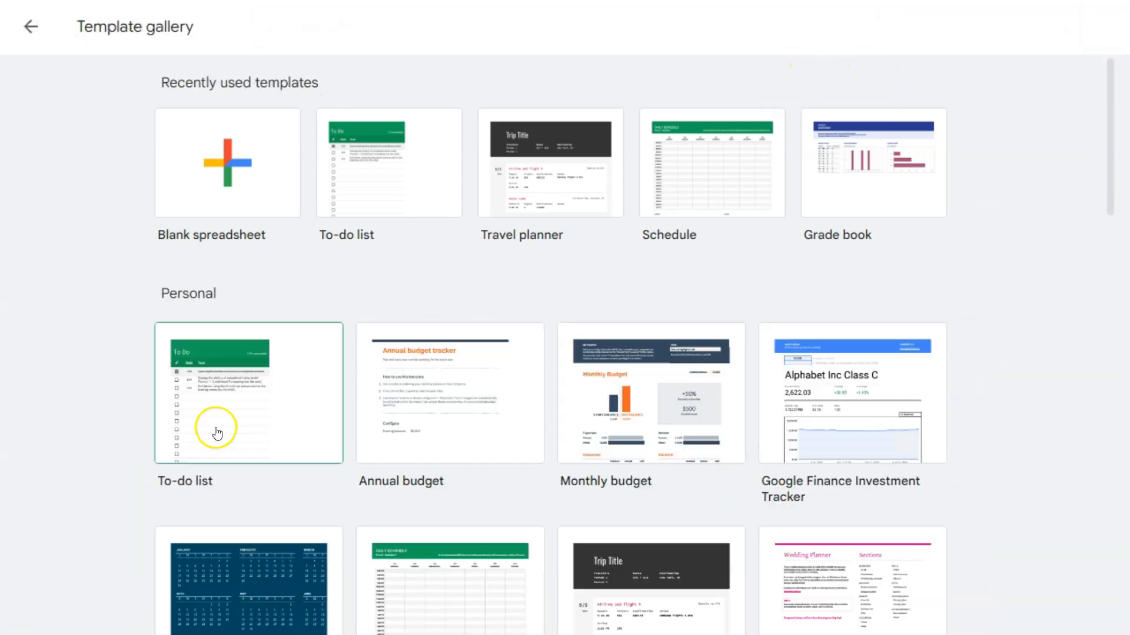
mouse_move(190, 308)
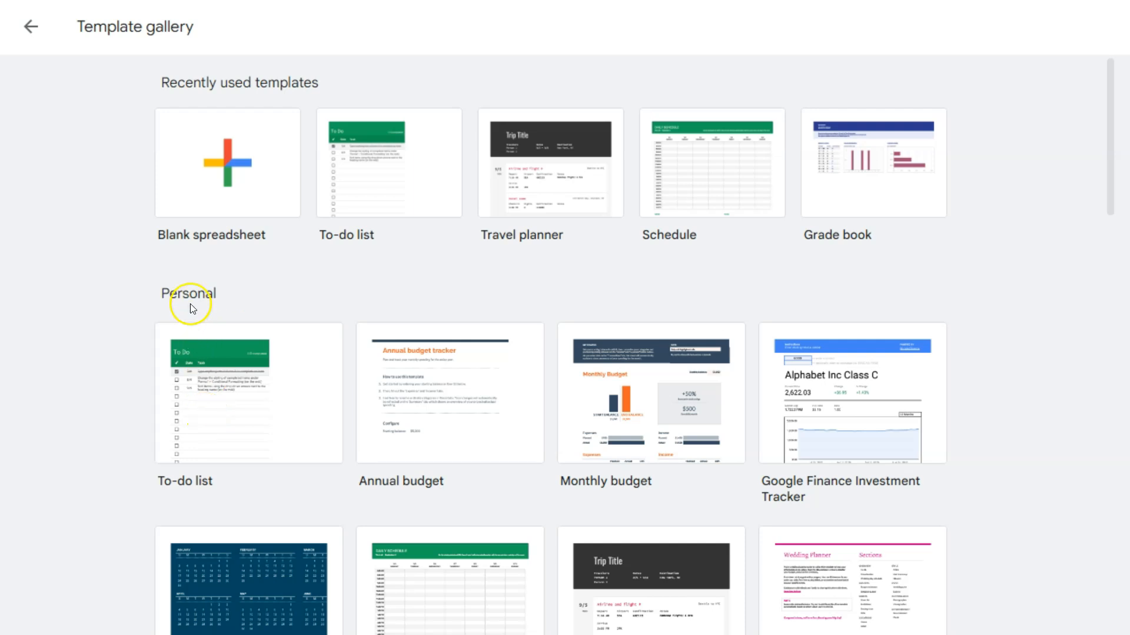
mouse_move(238, 276)
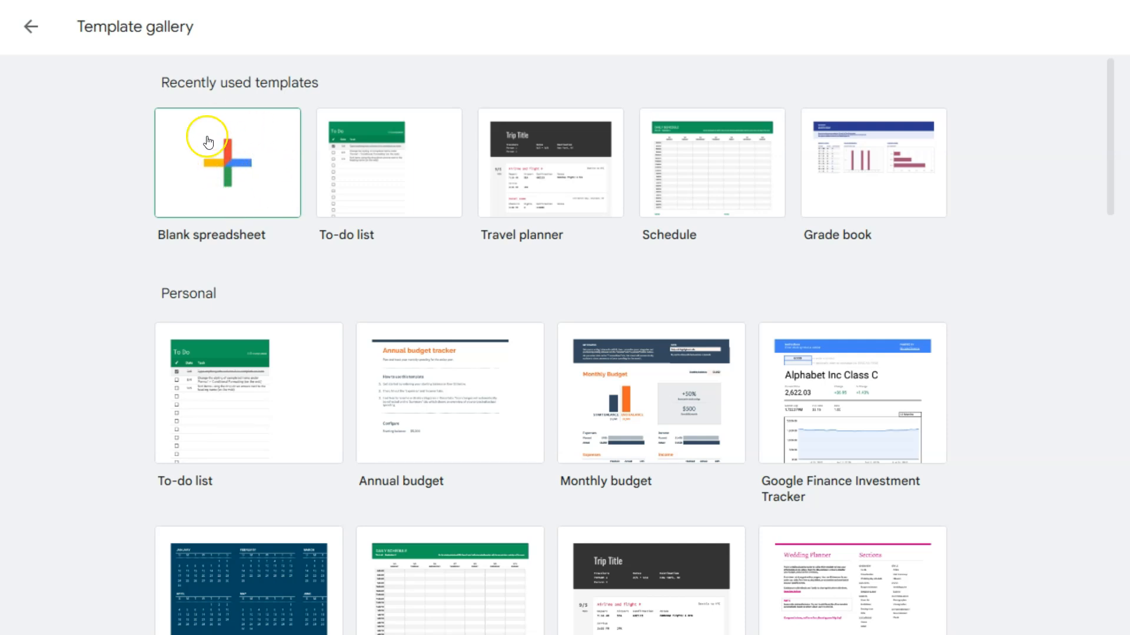
mouse_move(366, 211)
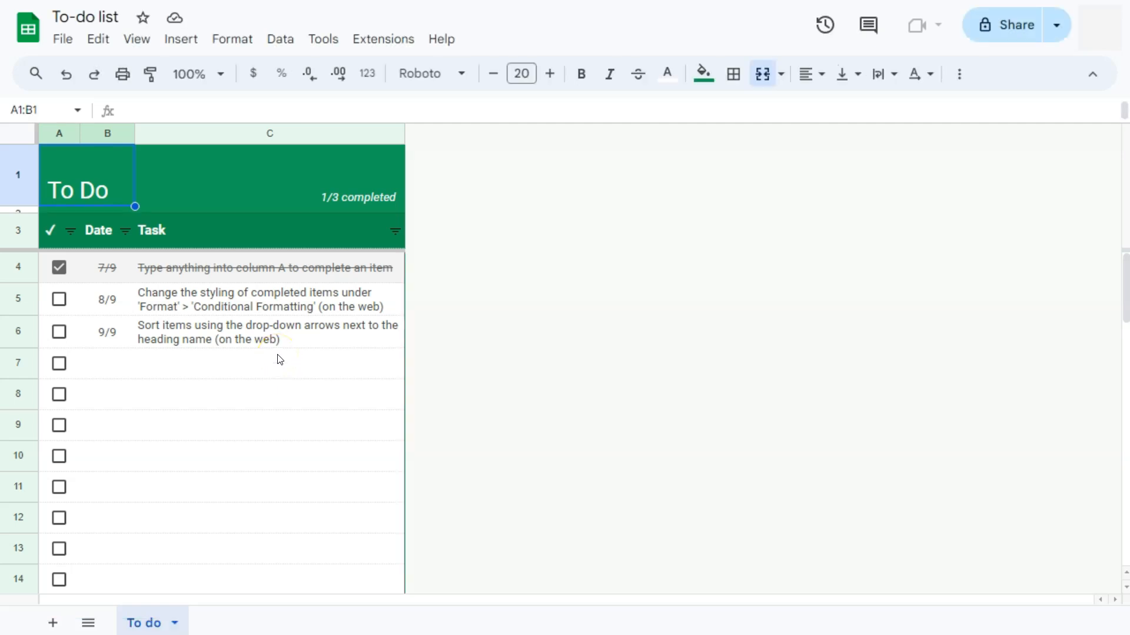
mouse_move(186, 438)
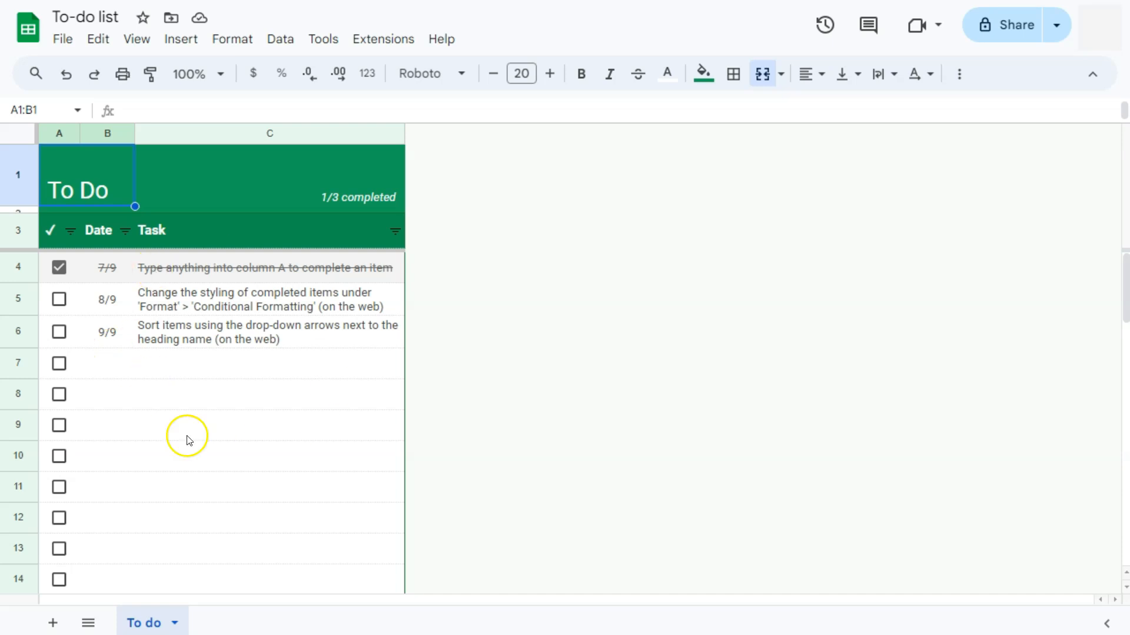
Delete the Date column B and untick the leftover checkbox in row 4.
click(107, 134)
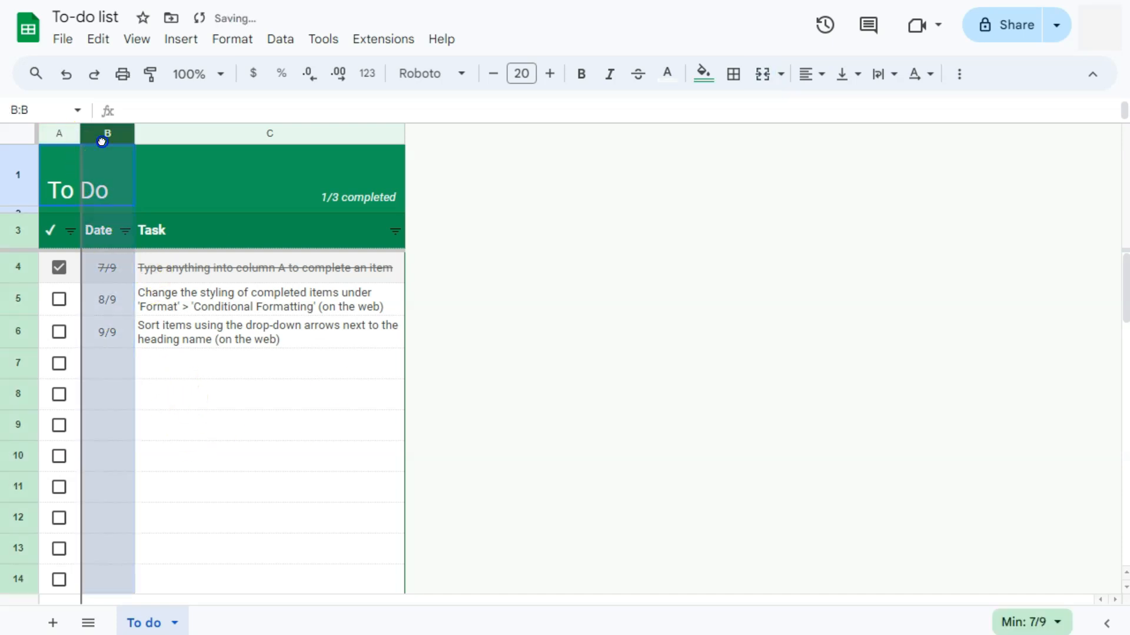
right_click(107, 134)
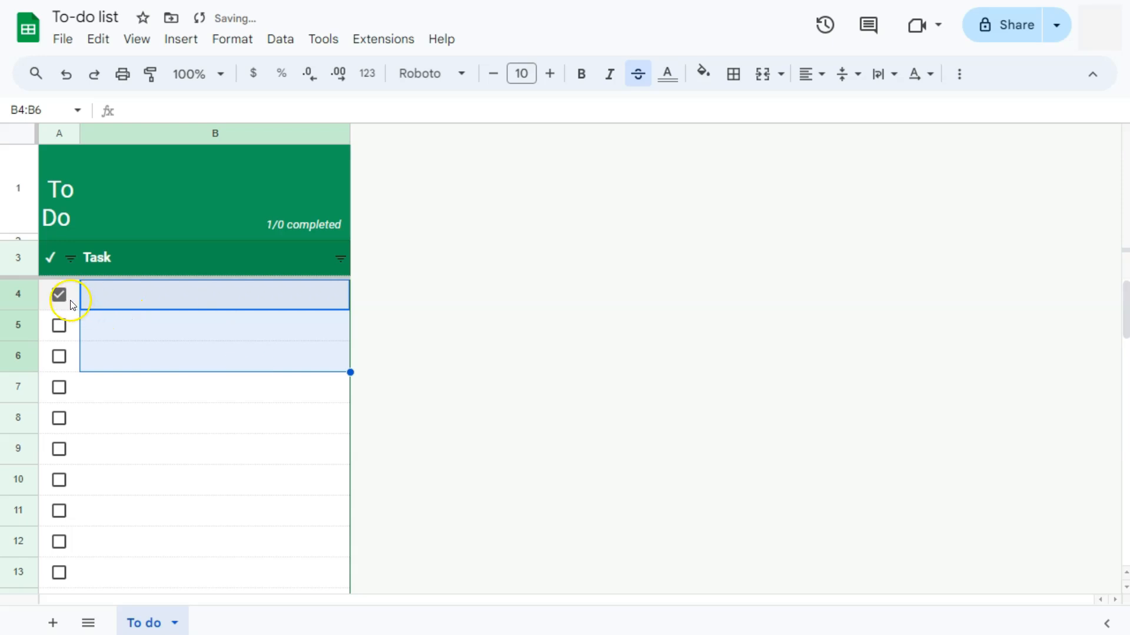
click(59, 294)
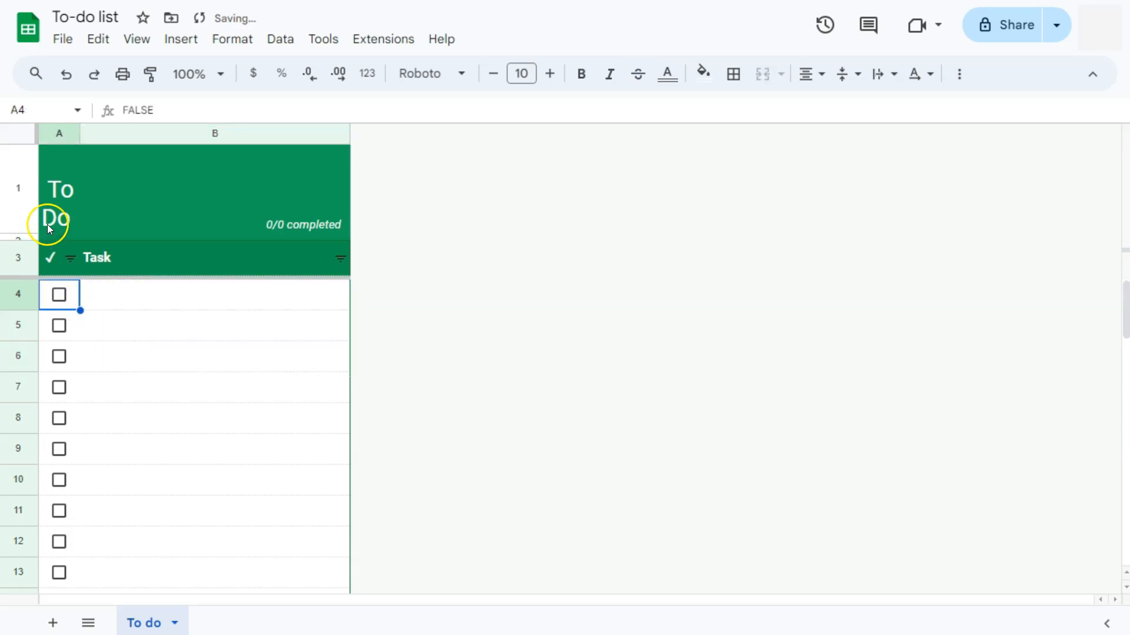
Retitle the list 'Habit Tracker' and widen column A so the title fits.
click(75, 188)
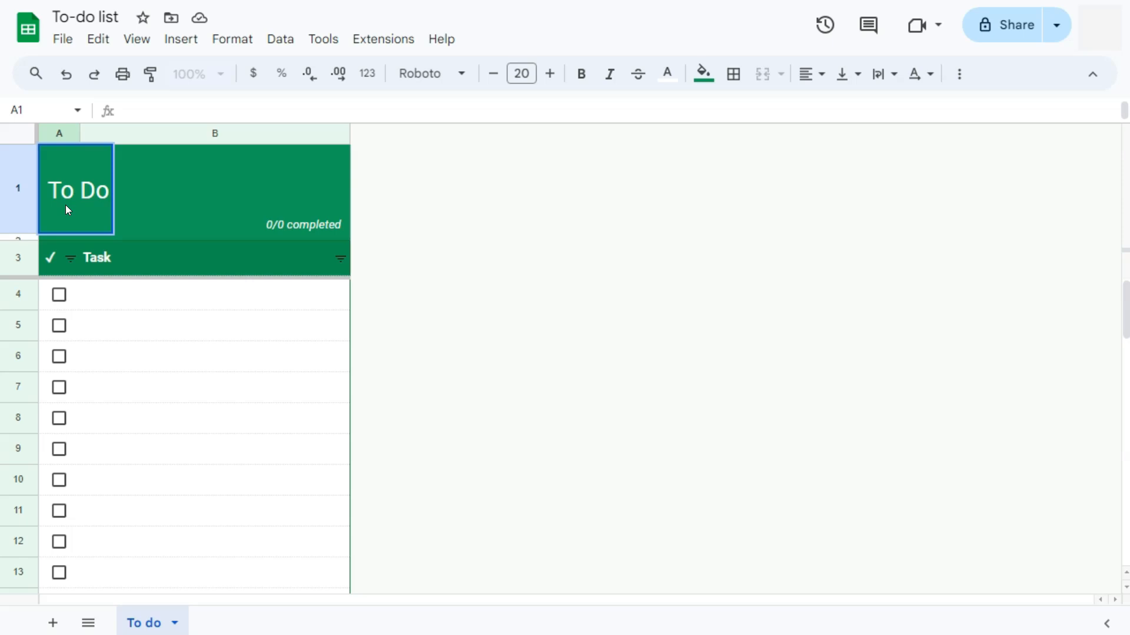
text(Habit Tracker)
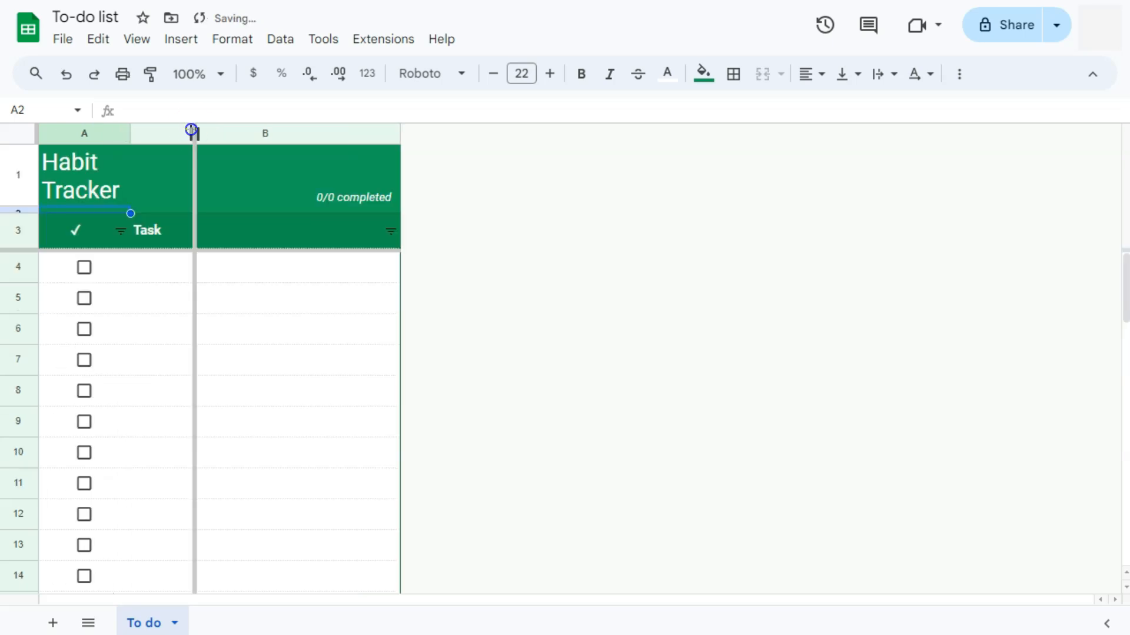
drag(194, 133, 209, 133)
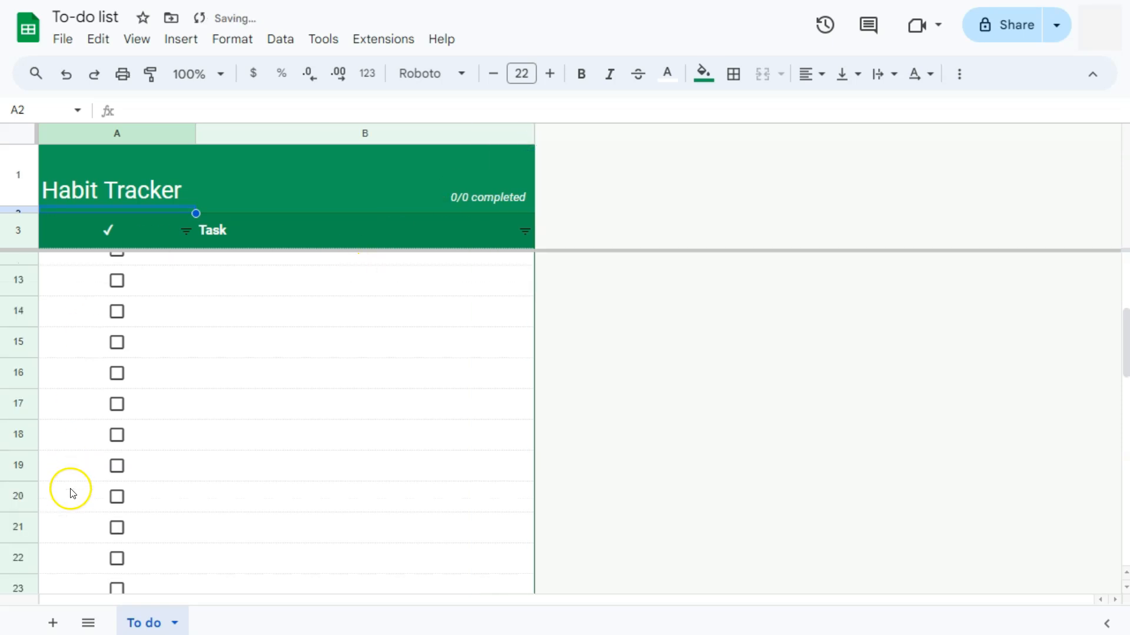
Delete rows 15 through 50 so the checklist ends at row 14.
scroll(down, 3)
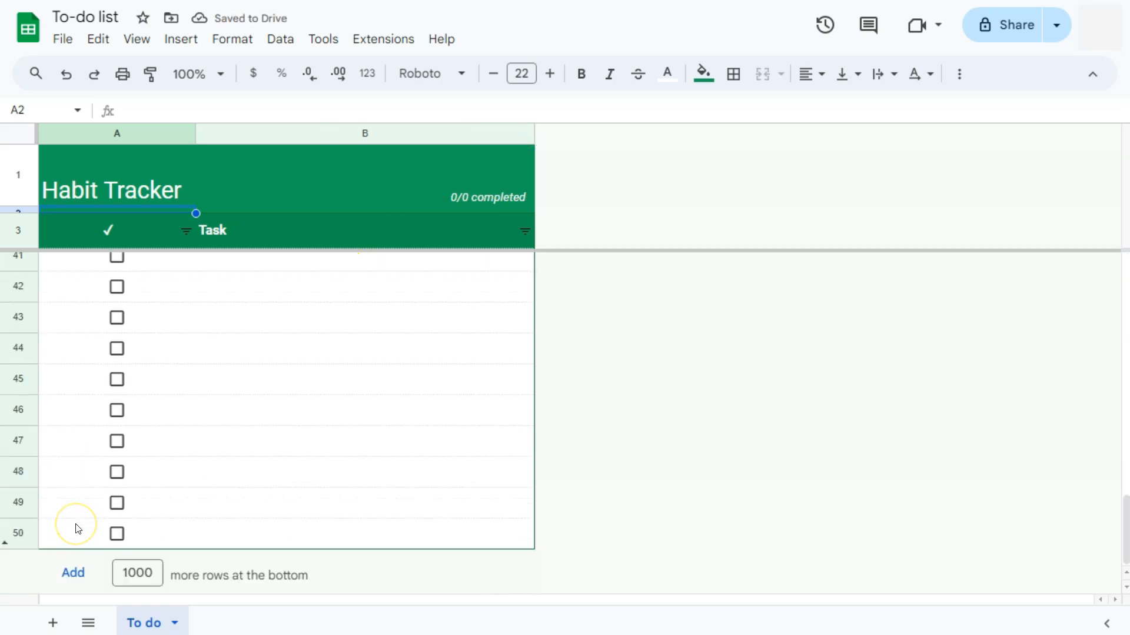
scroll(up, 3)
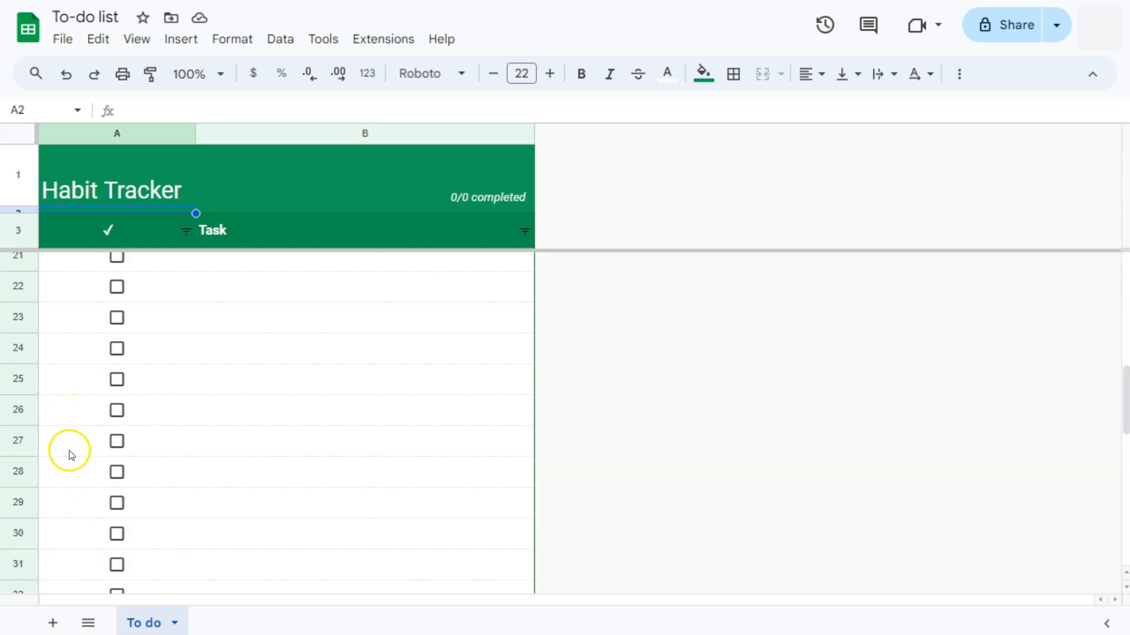
scroll(down, 3)
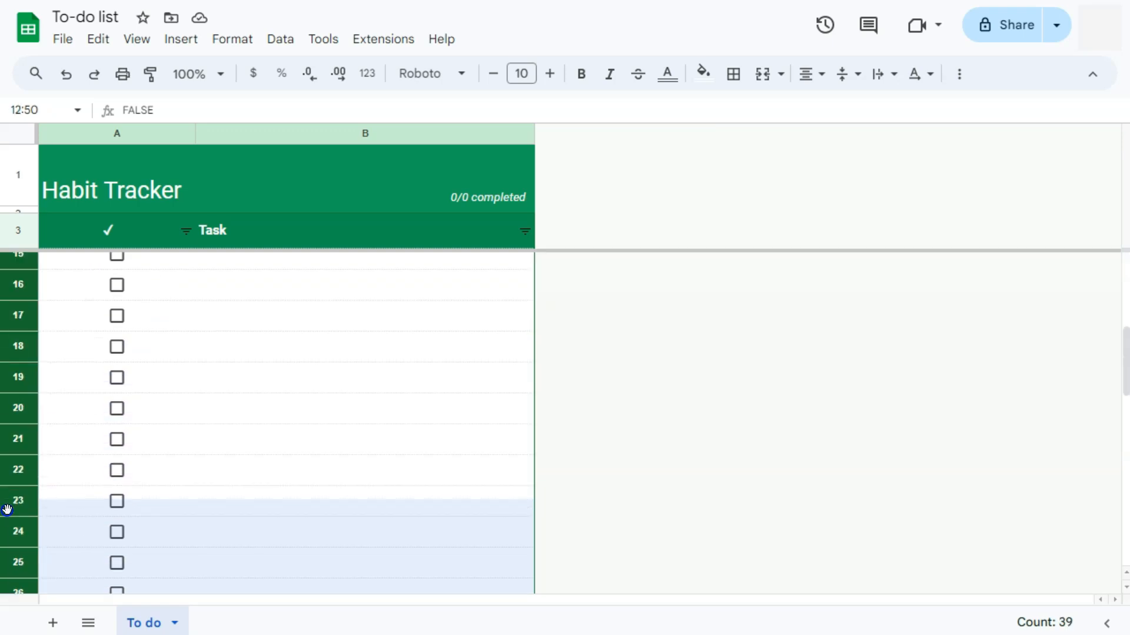
scroll(up, 3)
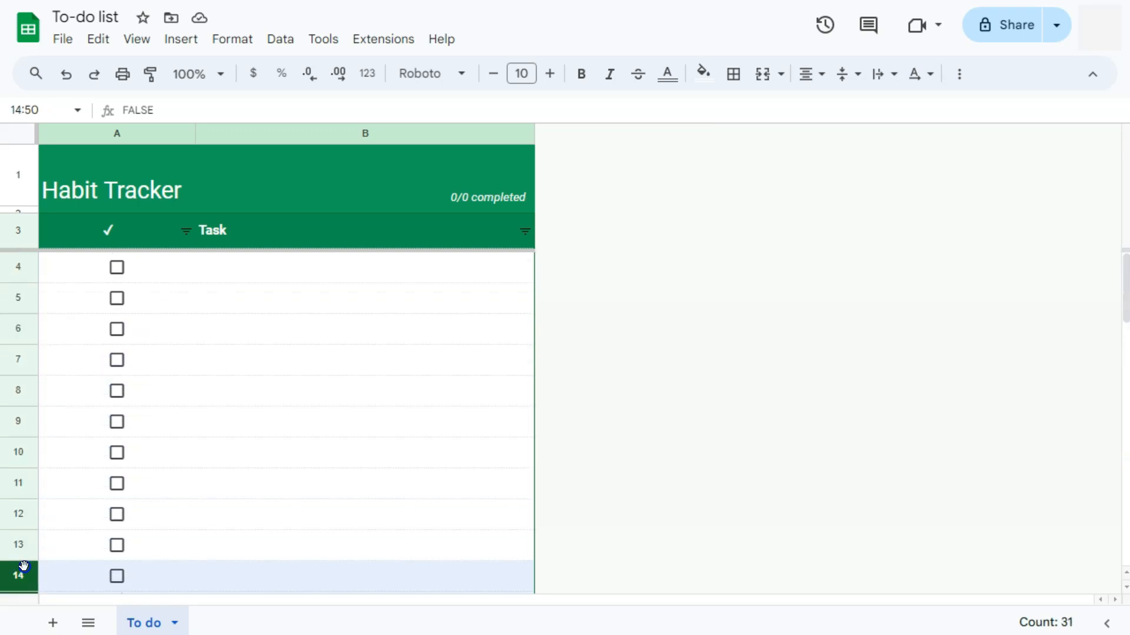
scroll(down, 3)
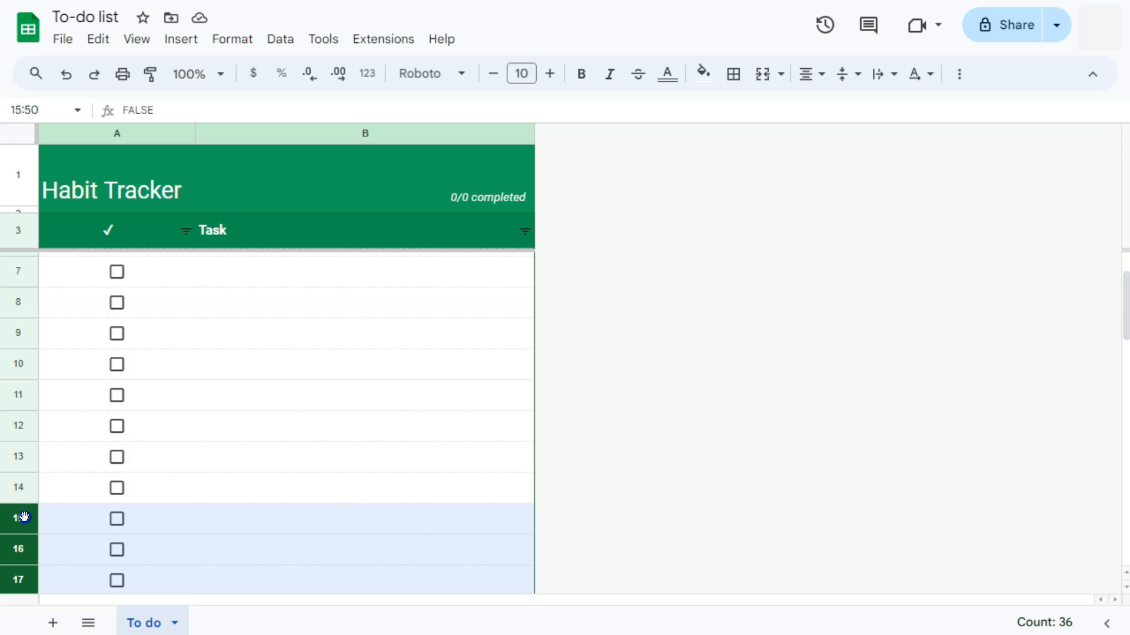
right_click(21, 518)
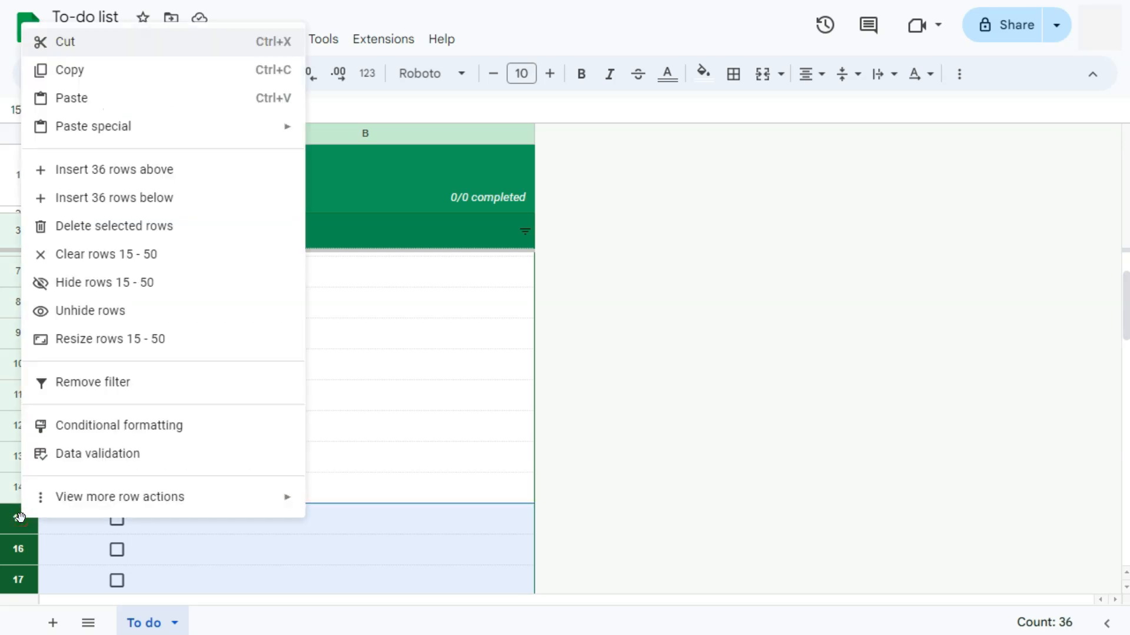
mouse_move(75, 311)
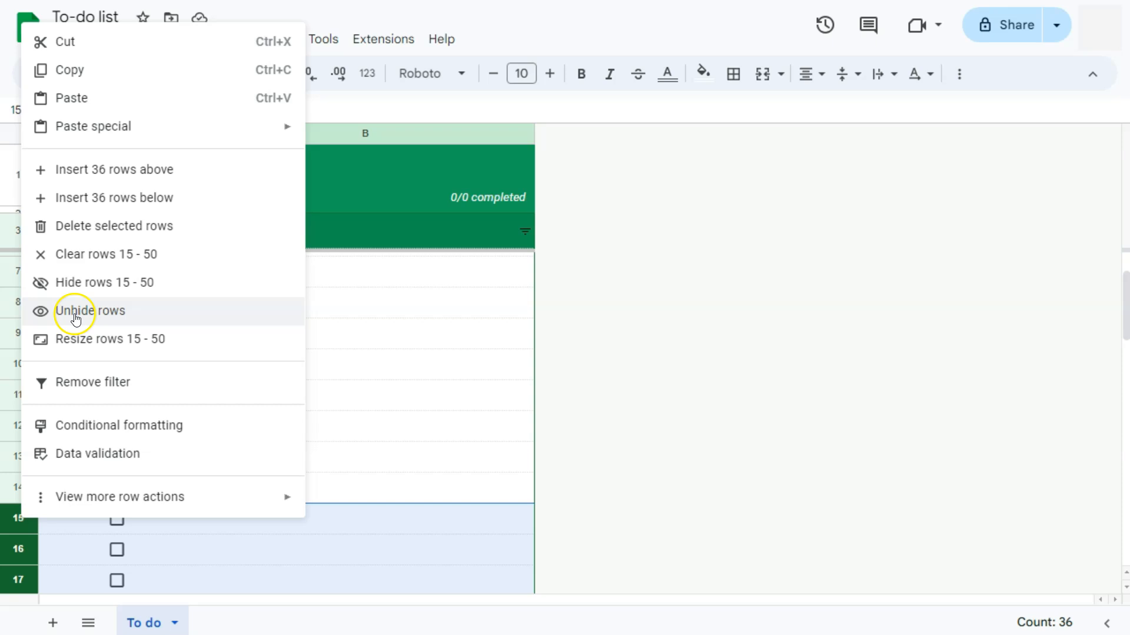
mouse_move(86, 282)
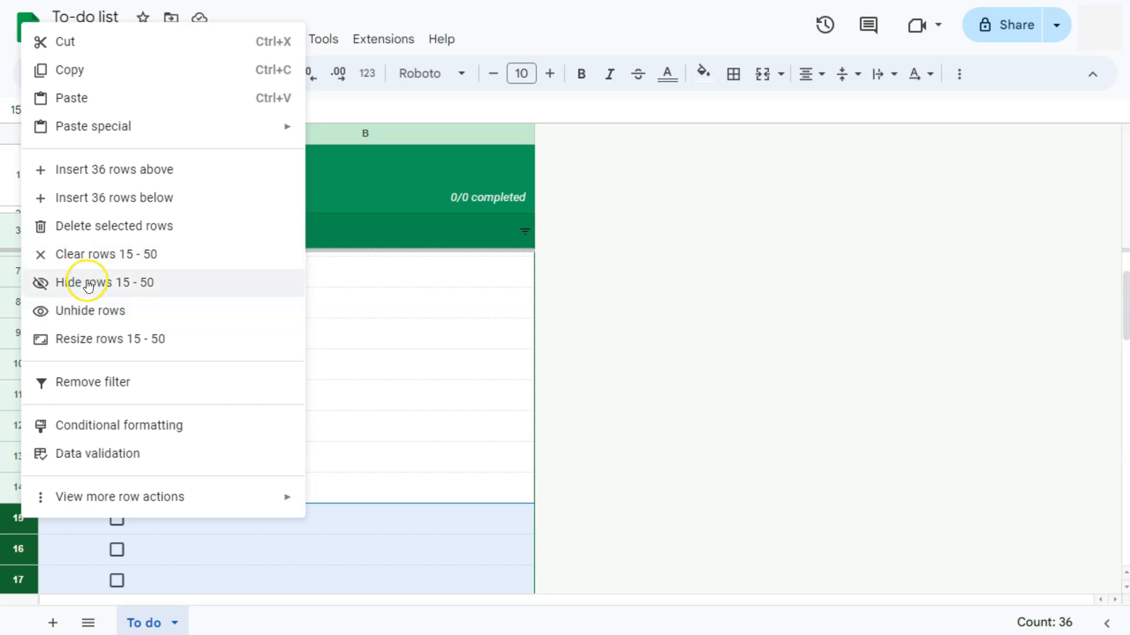
mouse_move(99, 232)
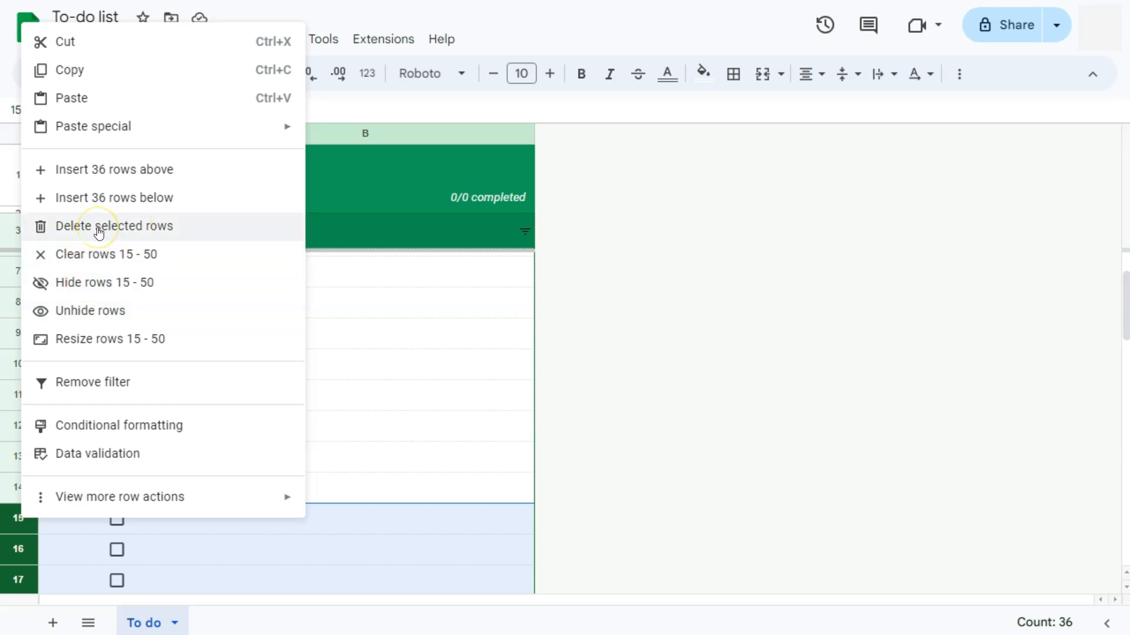
click(113, 226)
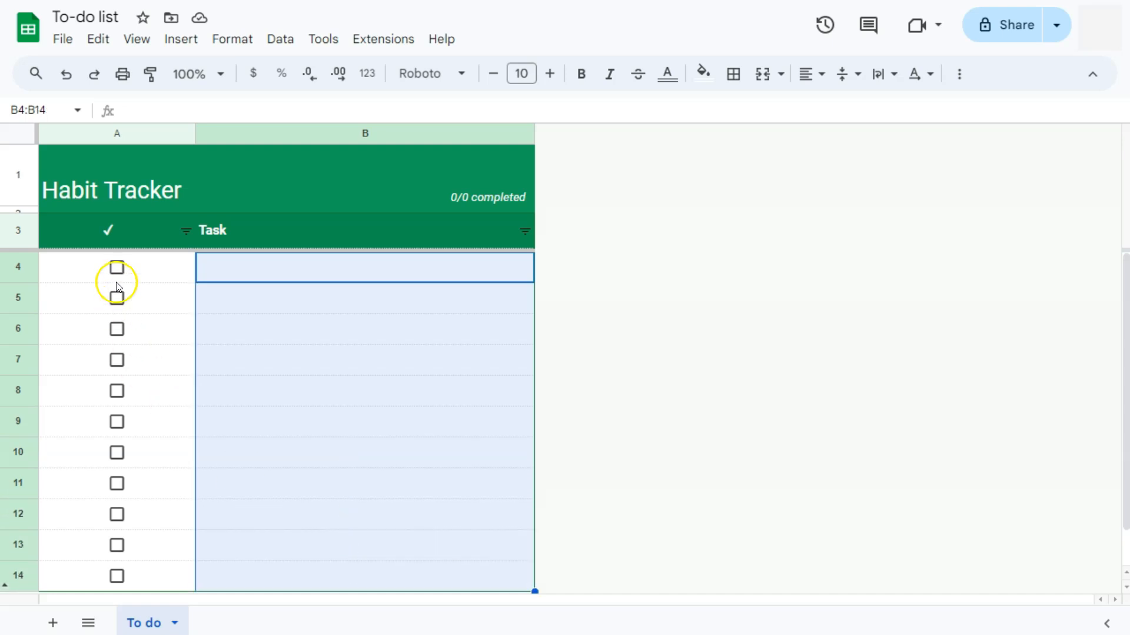
mouse_move(252, 268)
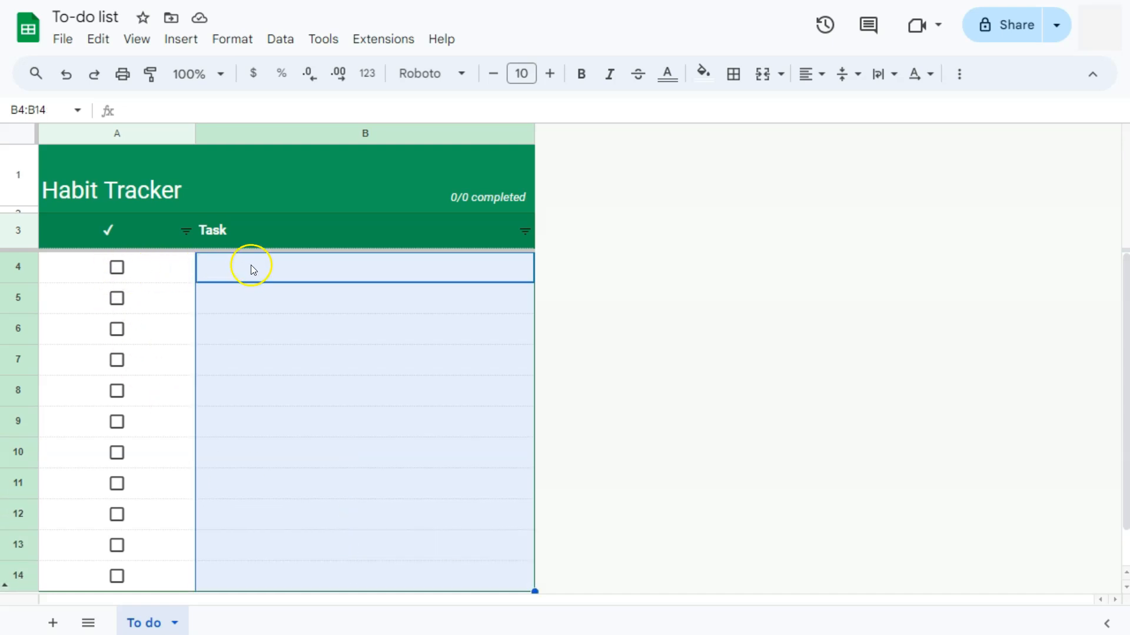
Add the task 'Water the plants' and tick it off.
text(Water the pla)
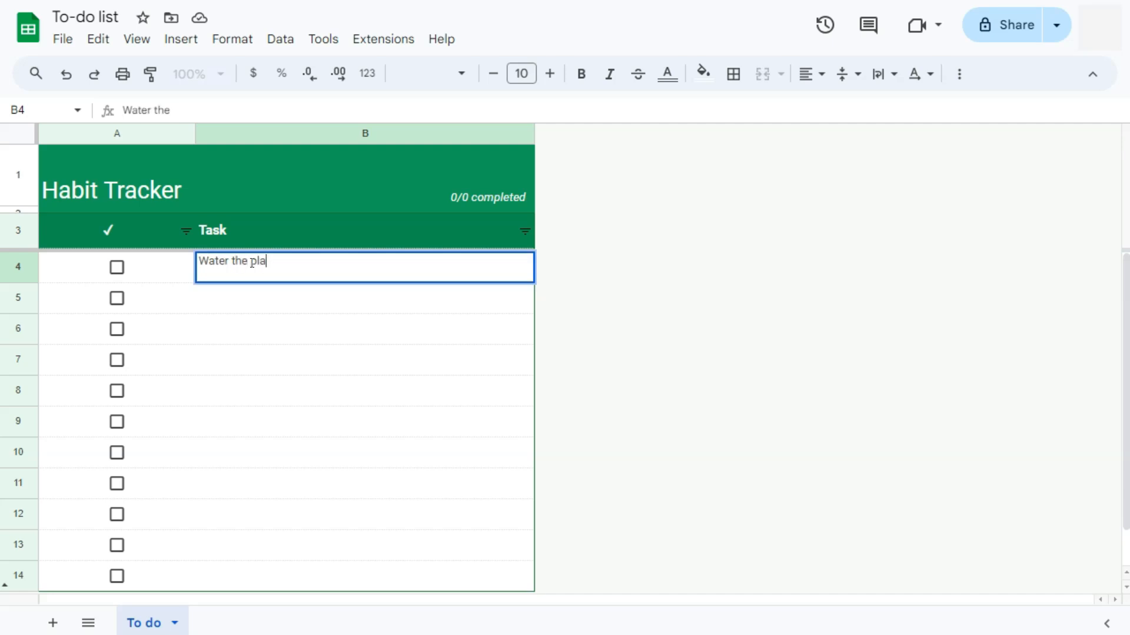
click(116, 267)
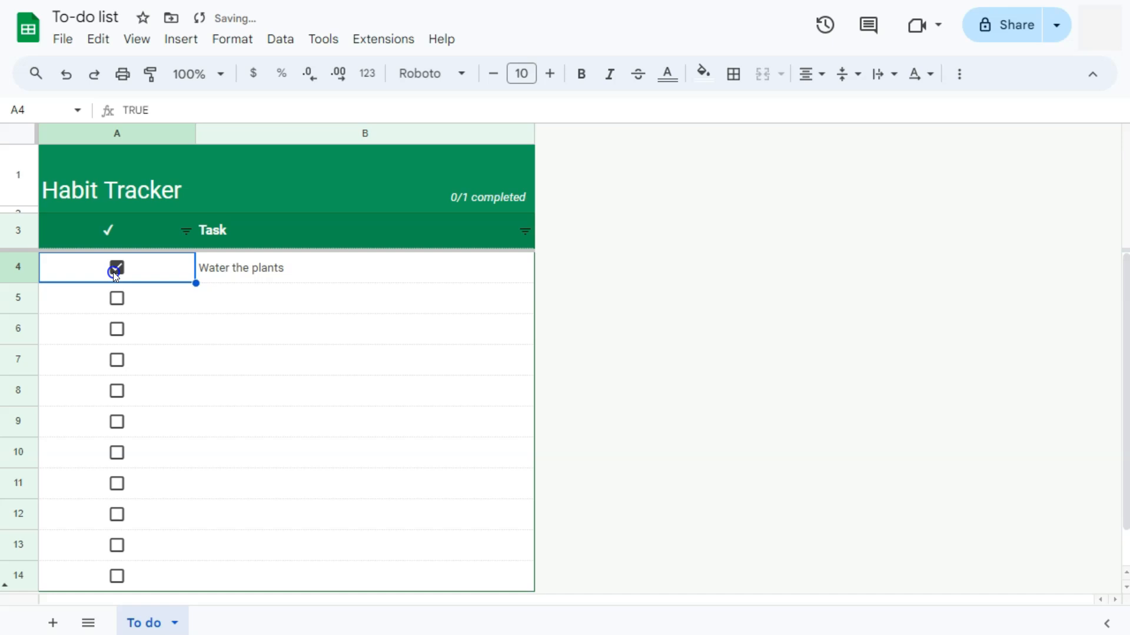
click(117, 267)
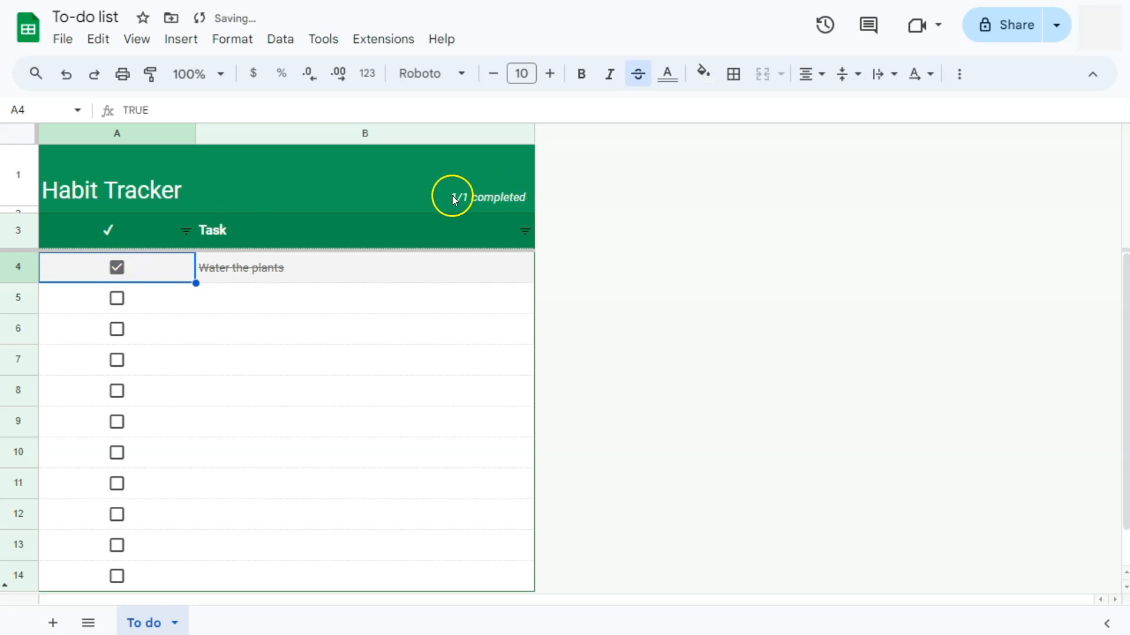
mouse_move(269, 302)
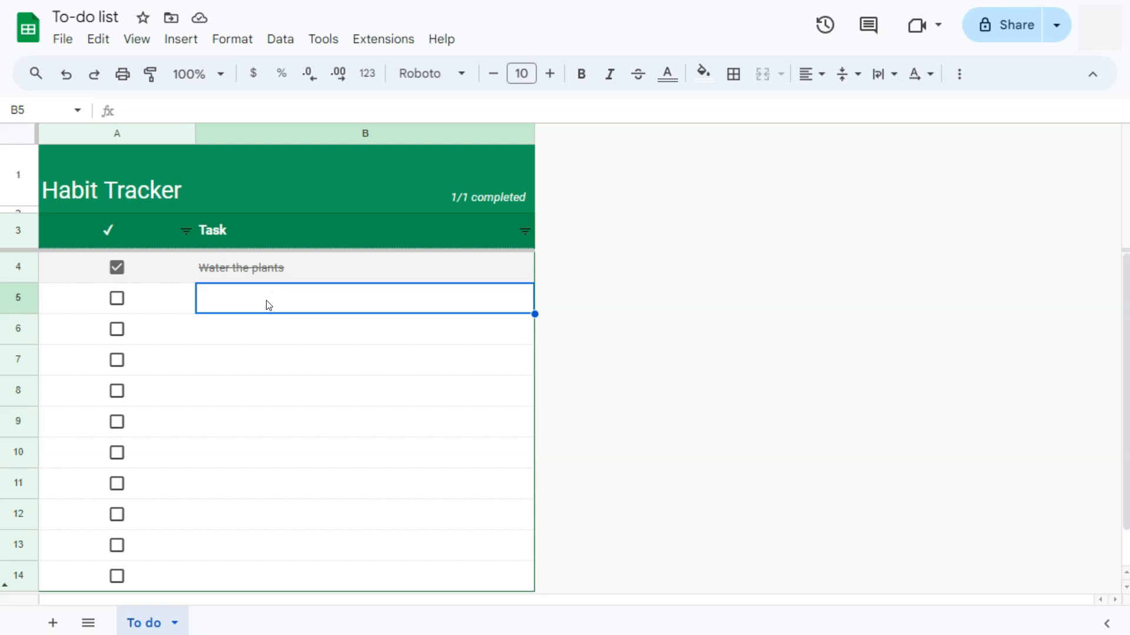
Add a second task 'Go to the Gym', giving 1/2 completed.
text(Go to the)
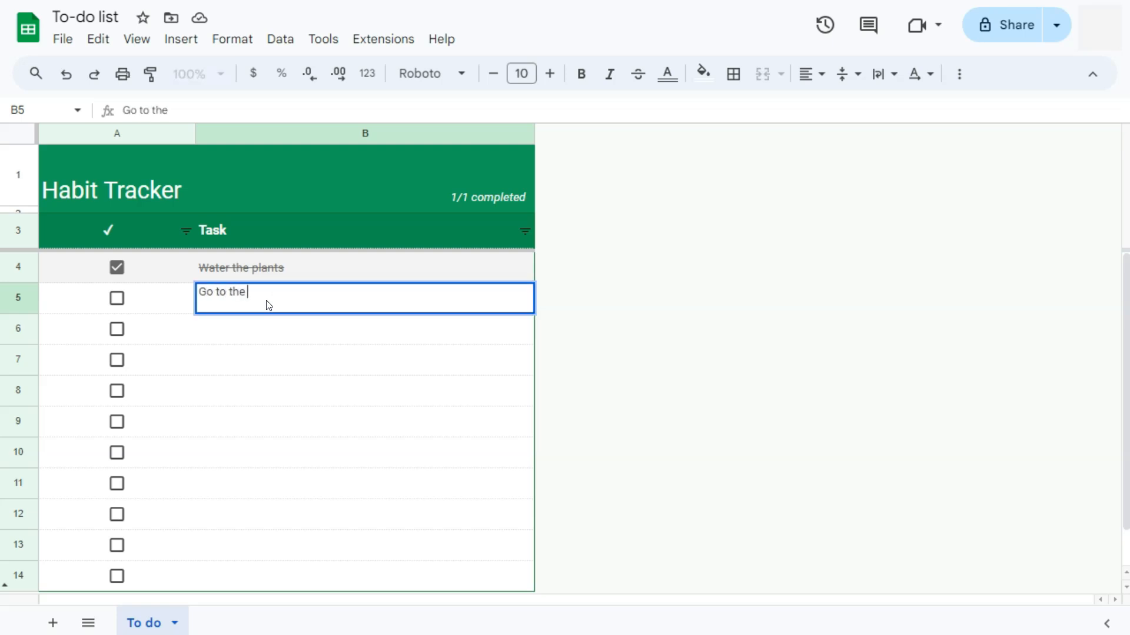
text(Gym)
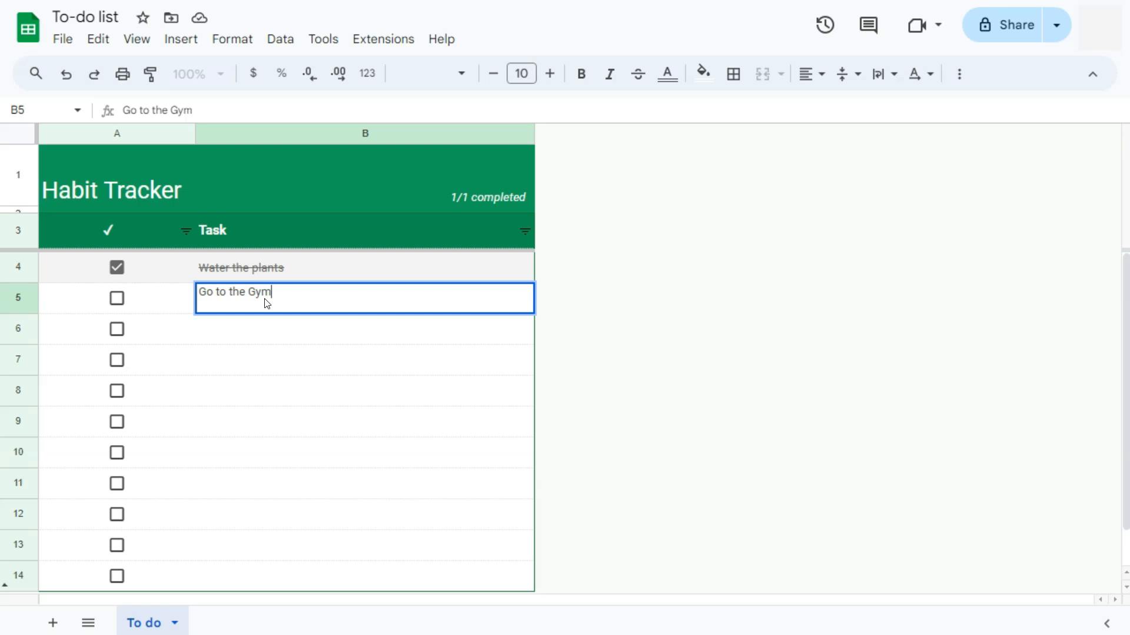
key(enter)
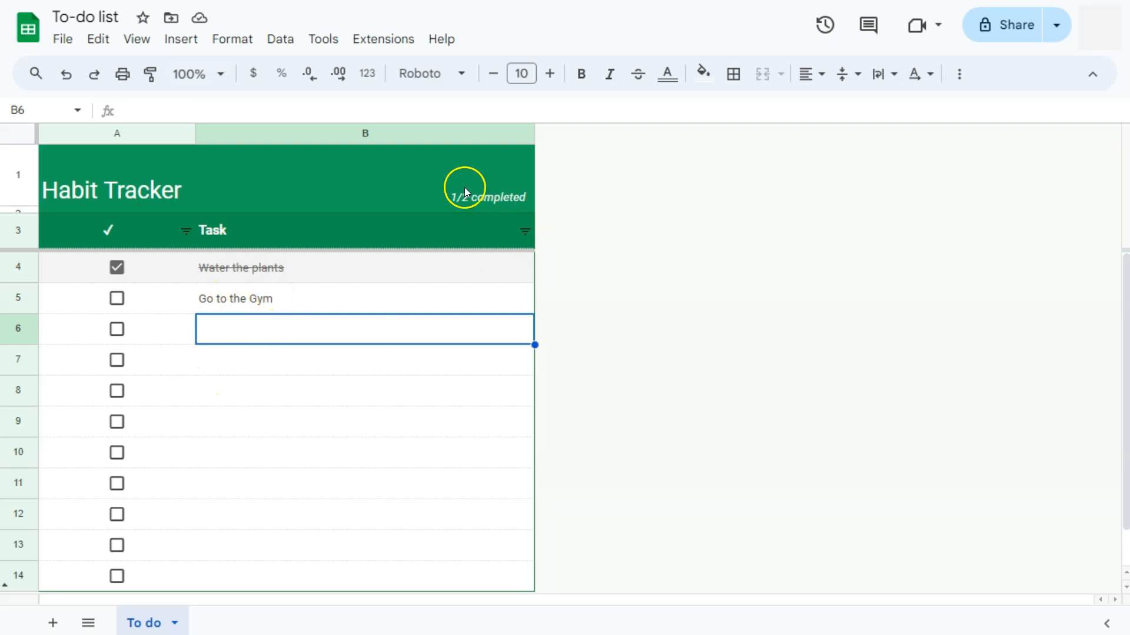
mouse_move(458, 207)
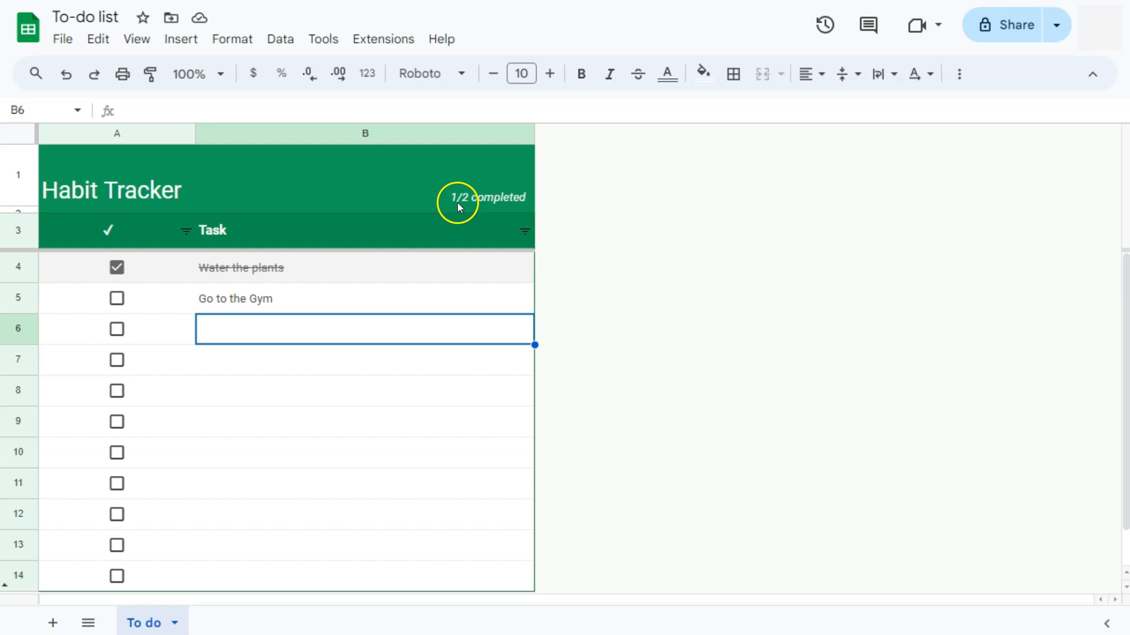
mouse_move(496, 203)
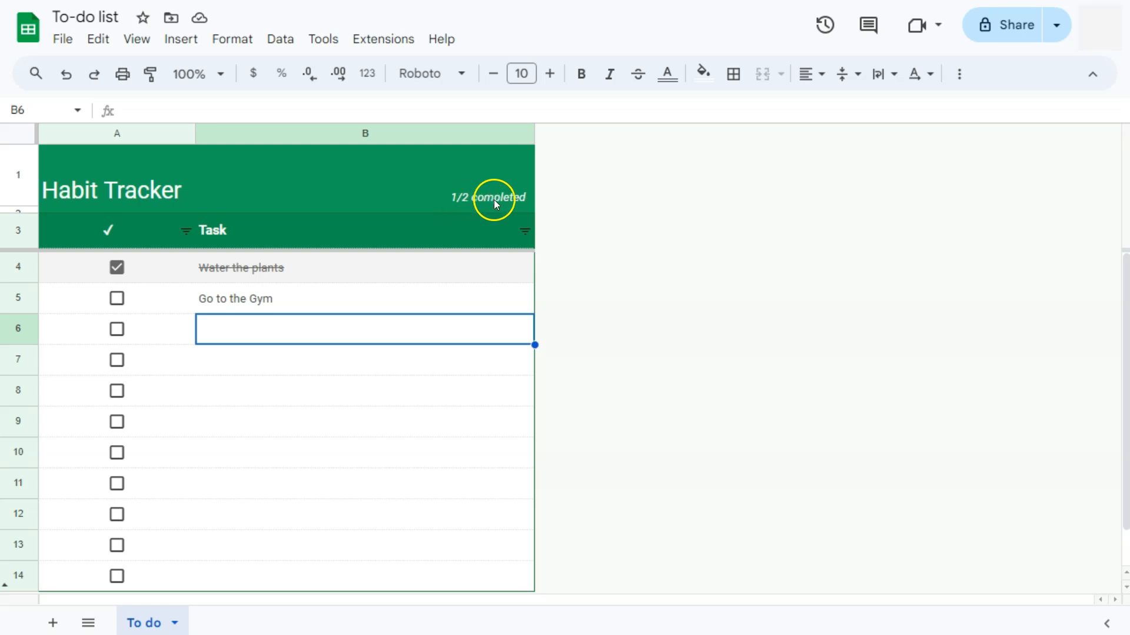
Rename the To do sheet tab to 09/29/2024.
double_click(144, 622)
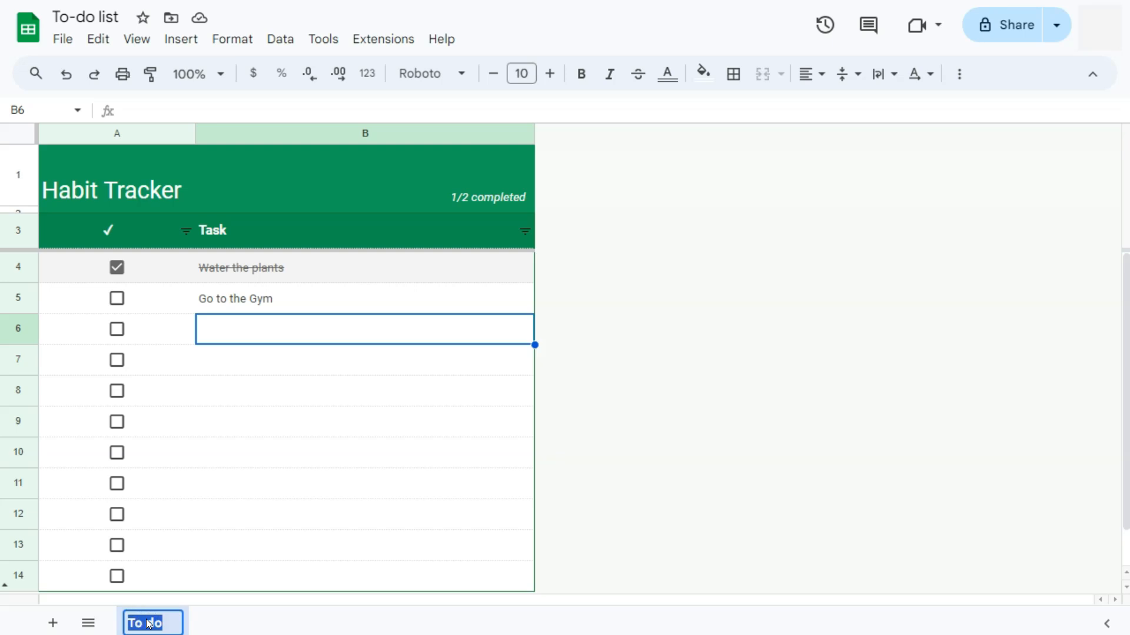
text(09/29/2024)
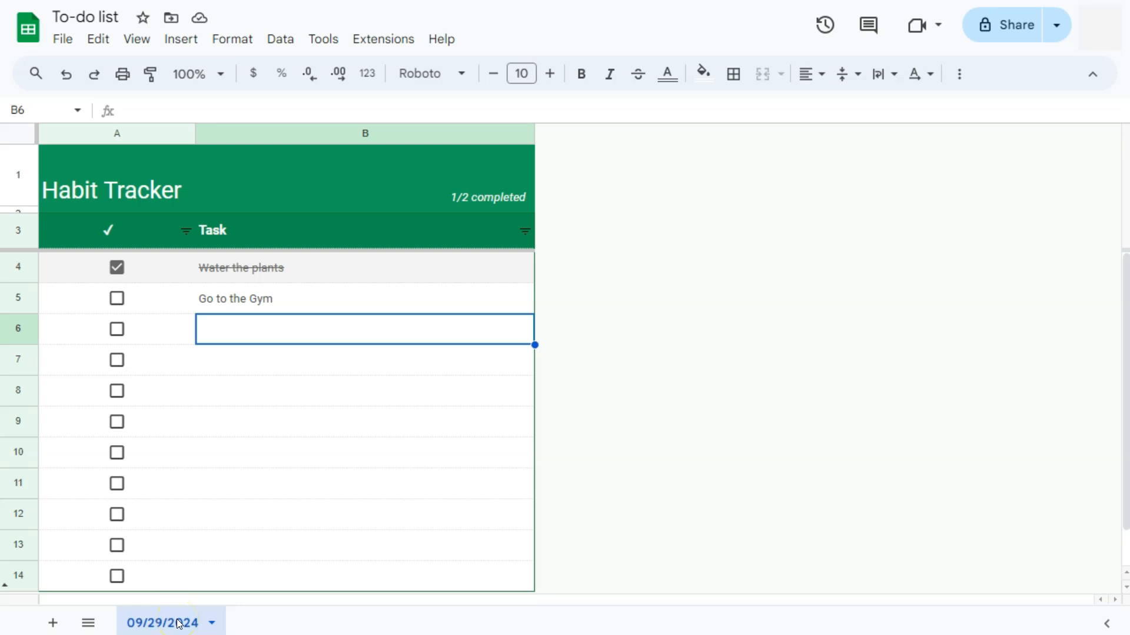
Duplicate the 09/29/2024 sheet as 09/30/2024, then switch to the other habit tracker spreadsheet.
right_click(163, 622)
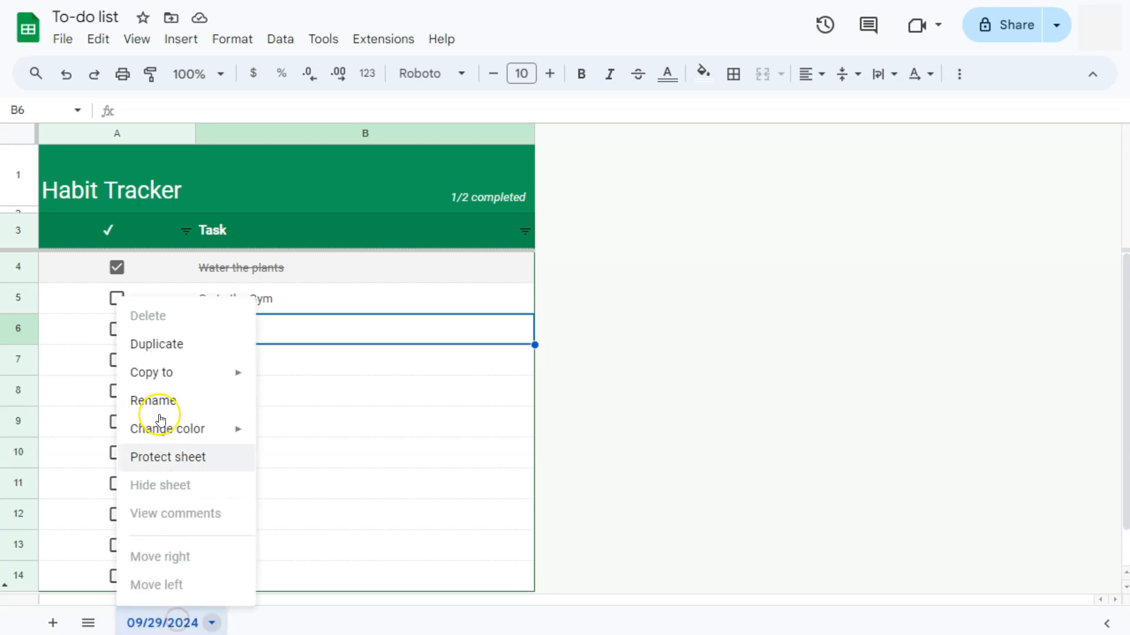
click(155, 344)
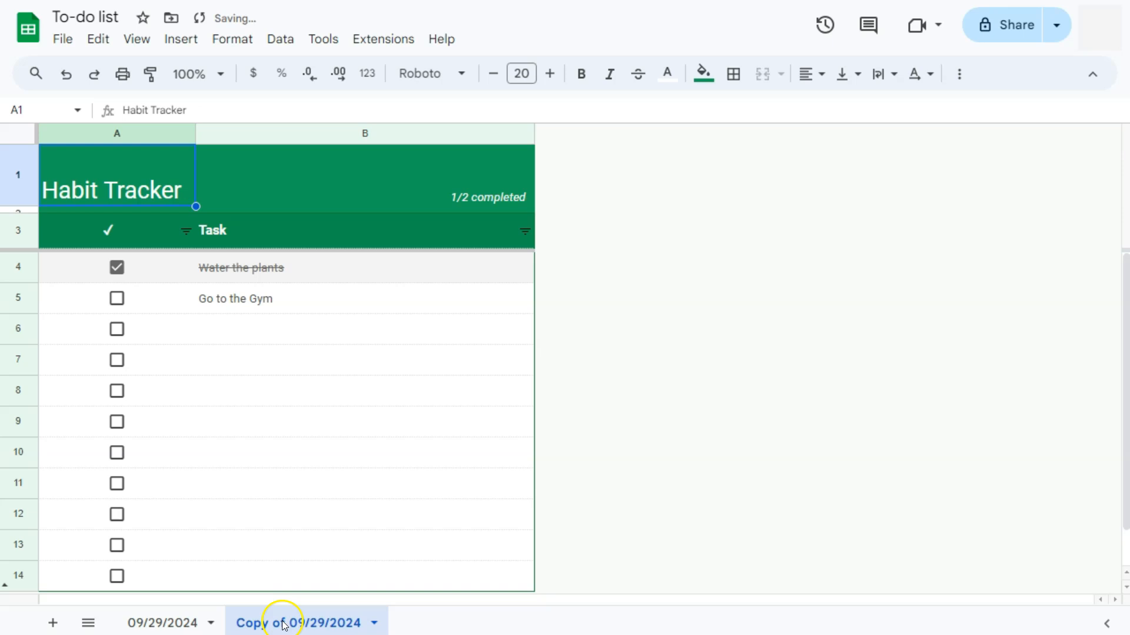
click(297, 622)
text(30)
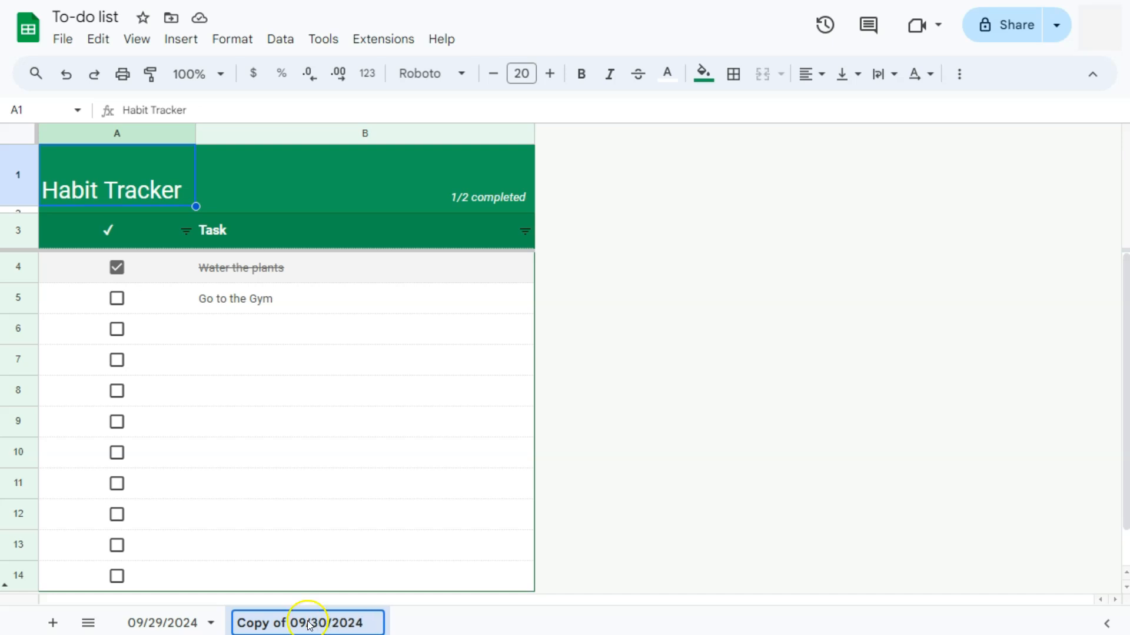
double_click(307, 622)
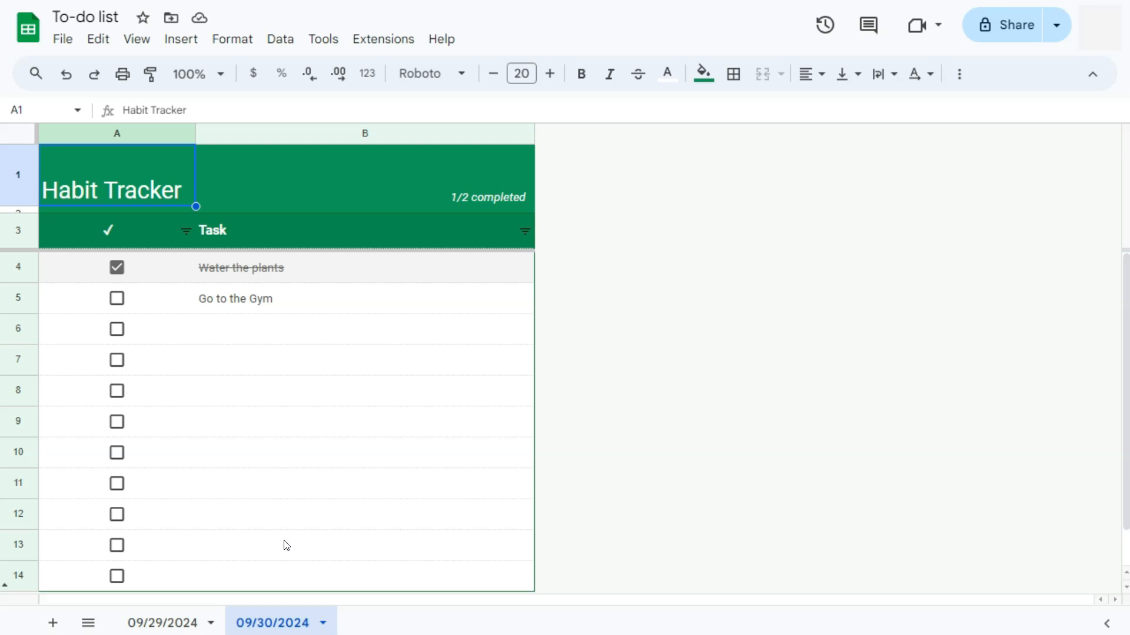
click(228, 623)
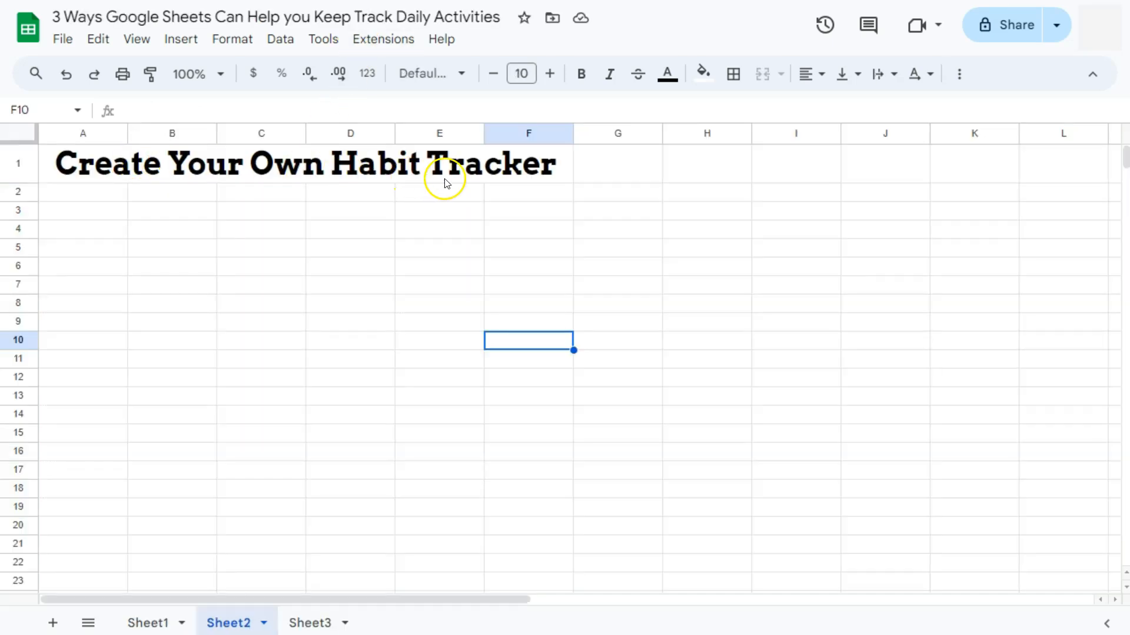
mouse_move(455, 184)
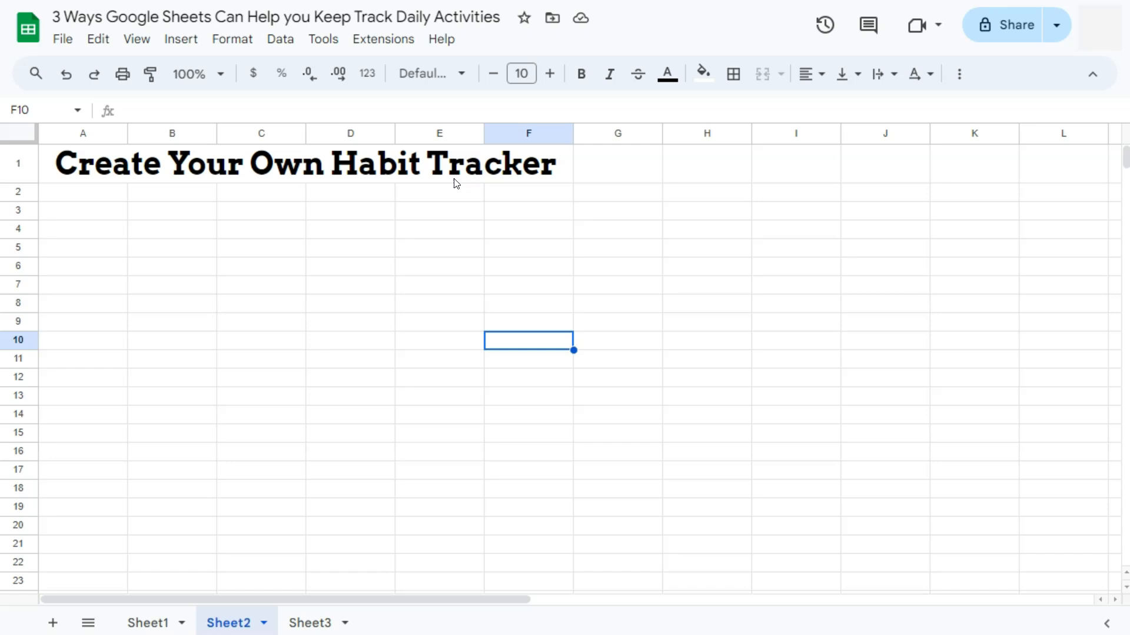
mouse_move(448, 78)
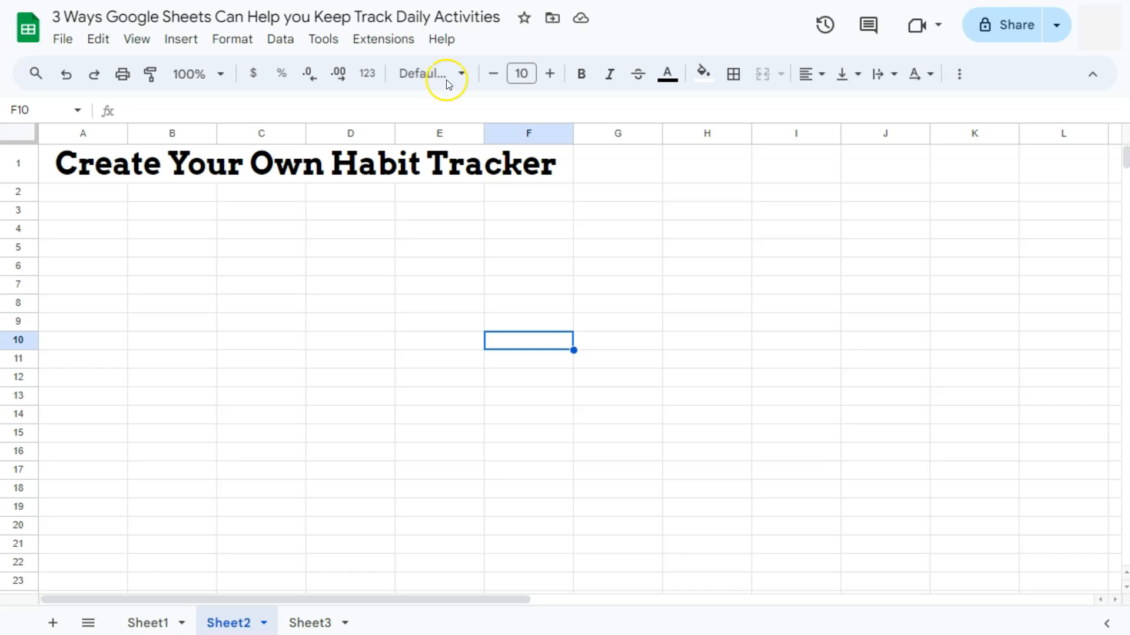
click(151, 623)
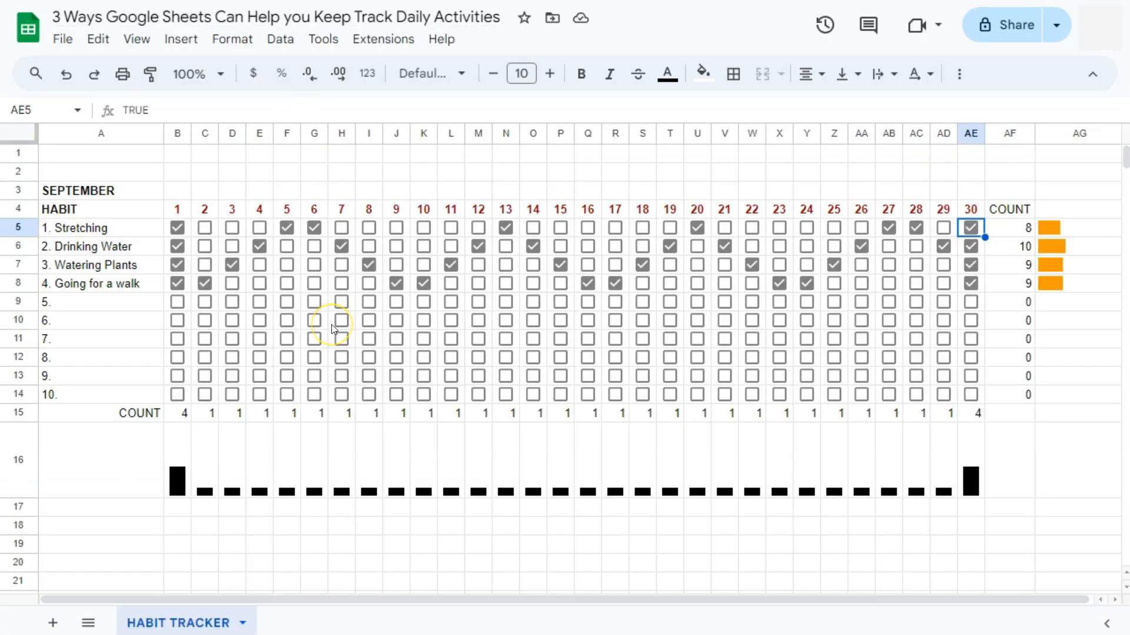
mouse_move(333, 330)
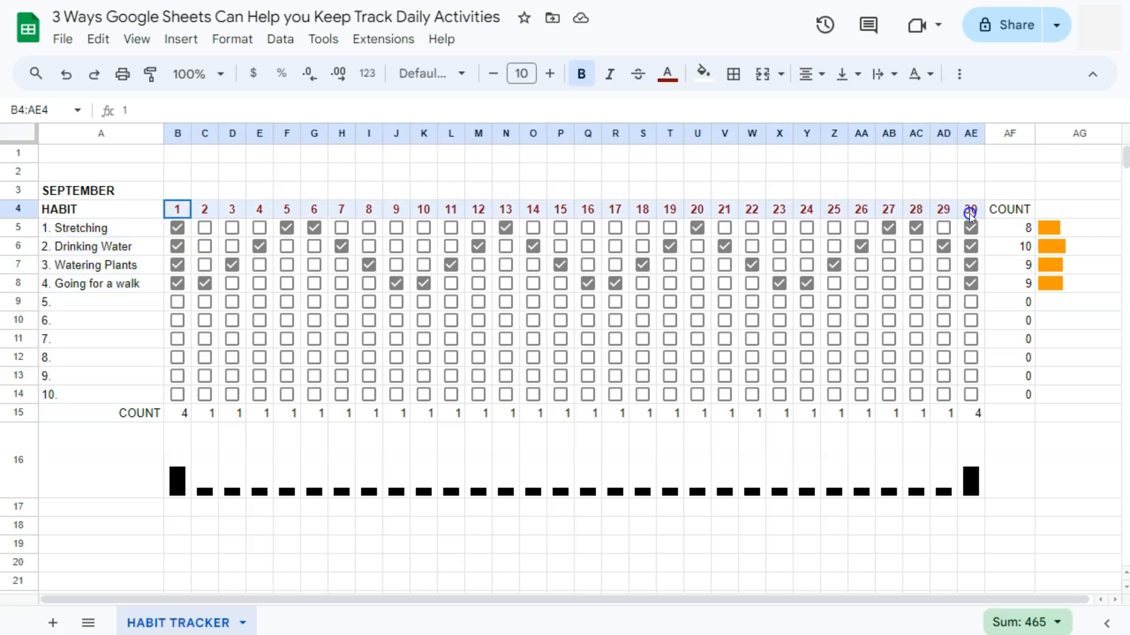
mouse_move(378, 296)
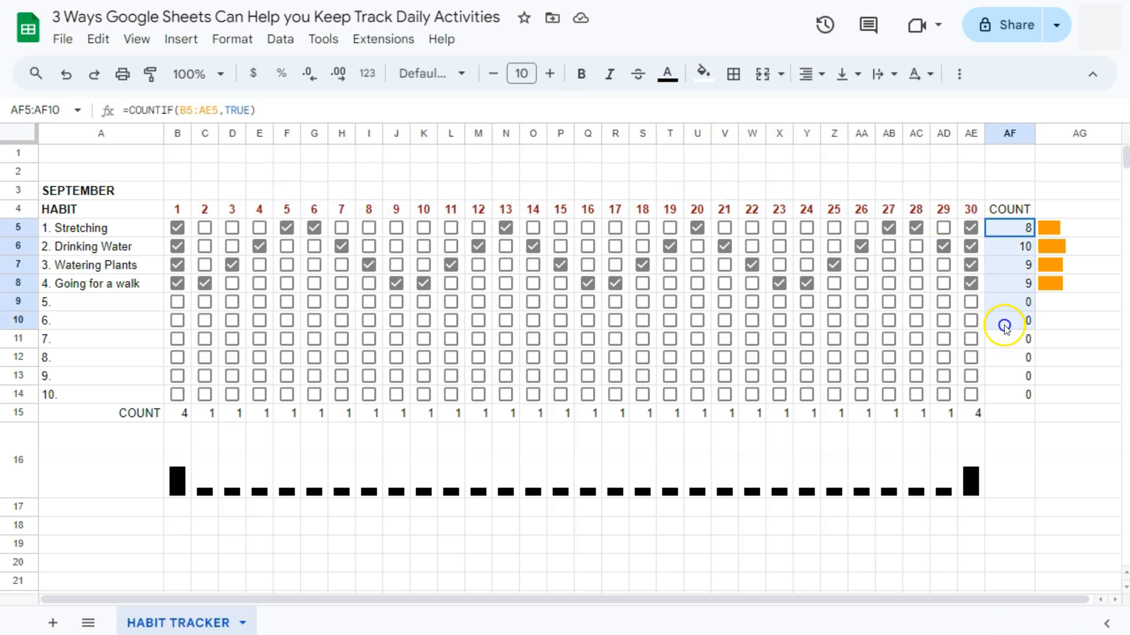
click(178, 413)
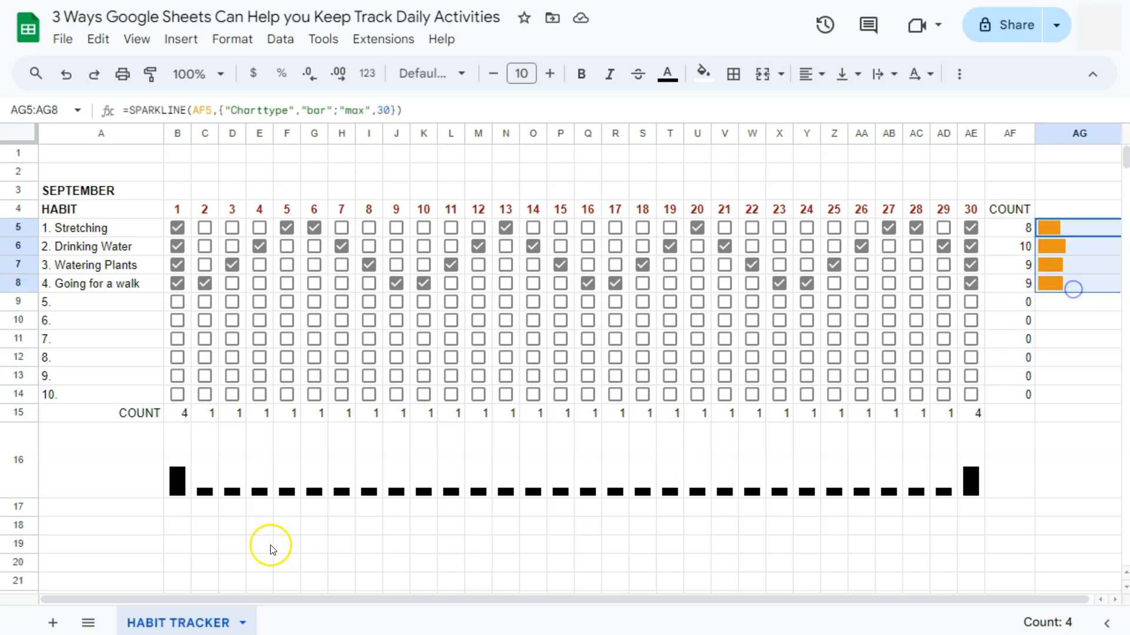
click(1009, 460)
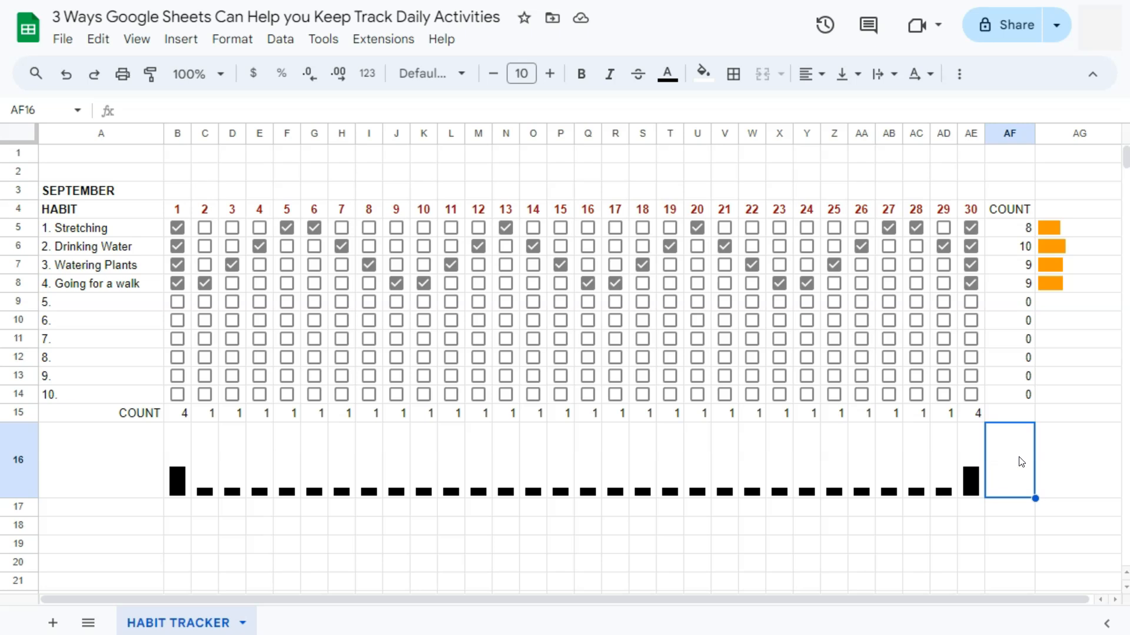
mouse_move(968, 368)
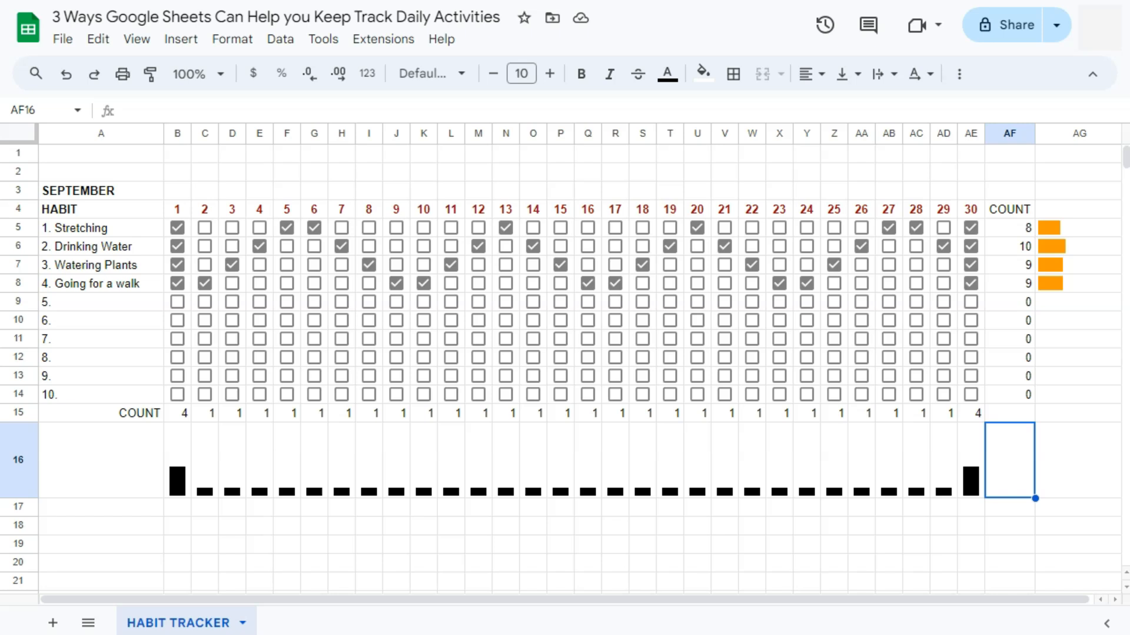
click(227, 623)
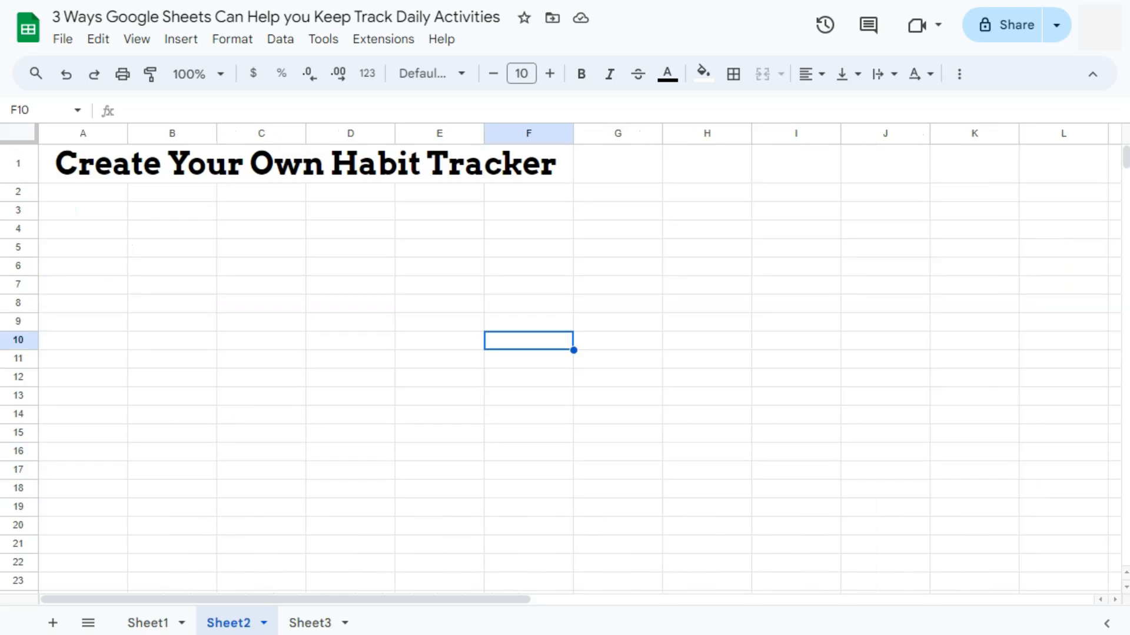
Tour the template-download and Create Your Own Habit Tracker sheets, ending on Use the To-do List Template.
click(309, 622)
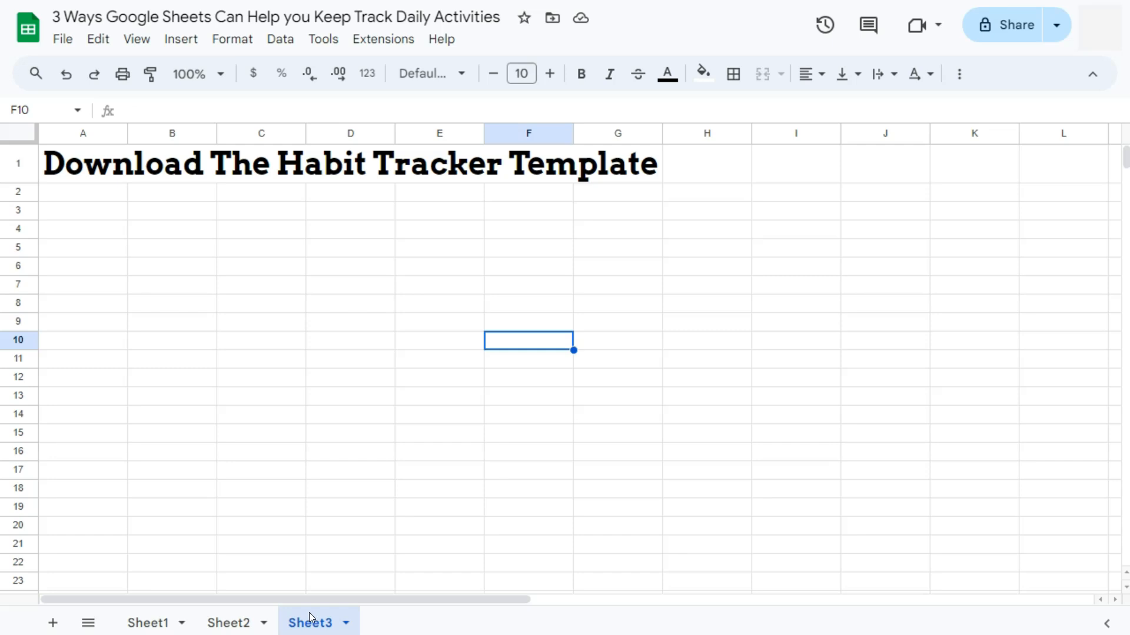
click(178, 623)
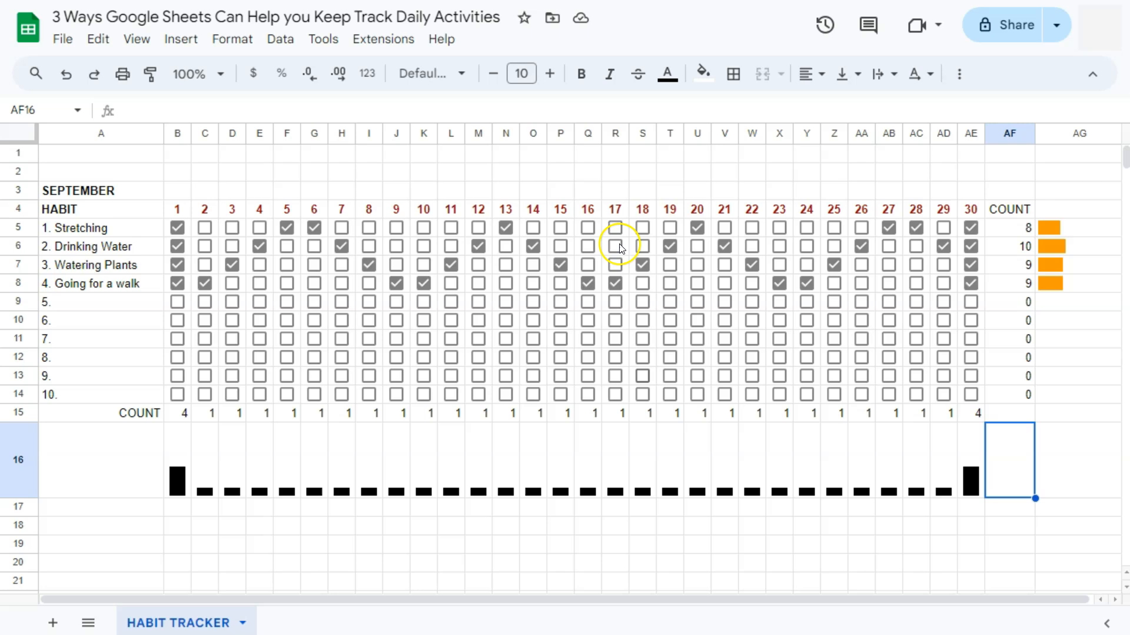
mouse_move(439, 348)
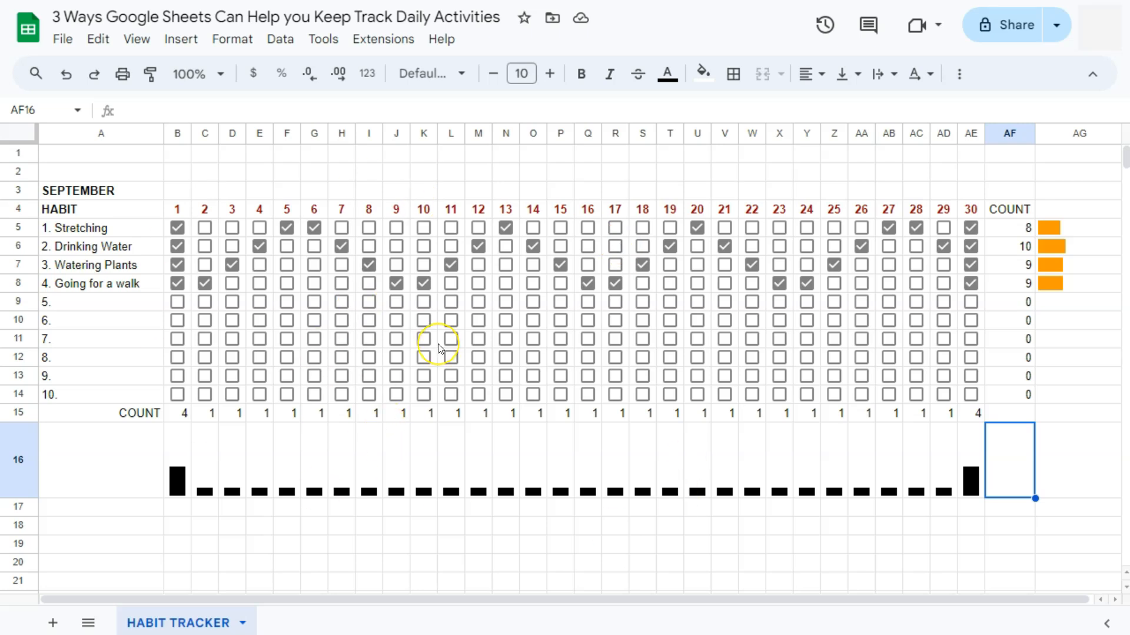
mouse_move(439, 348)
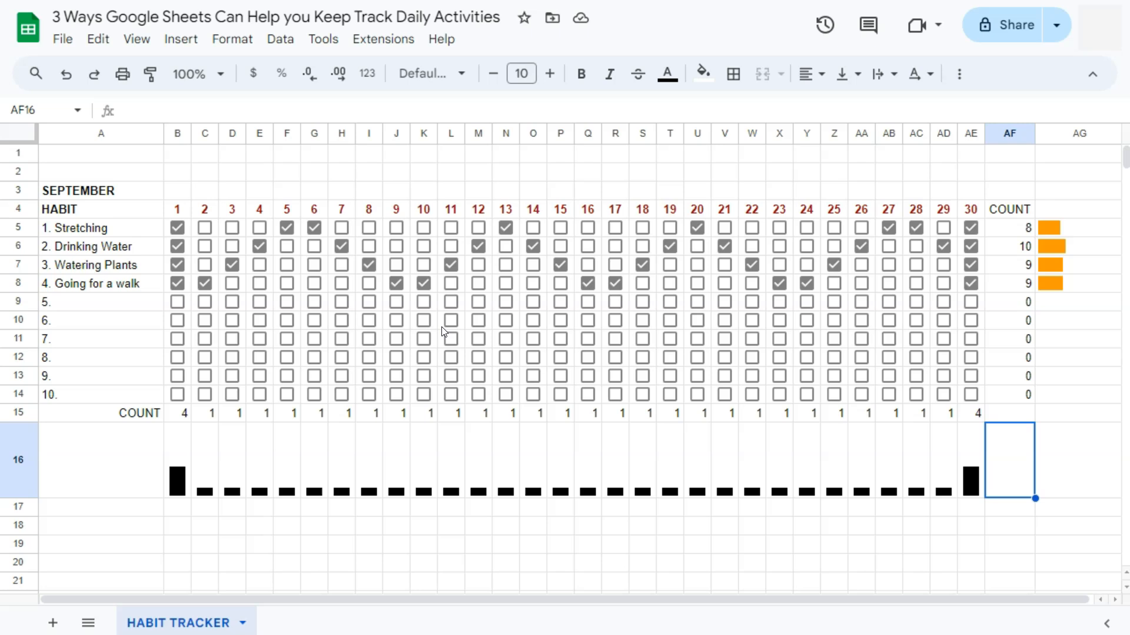
click(310, 622)
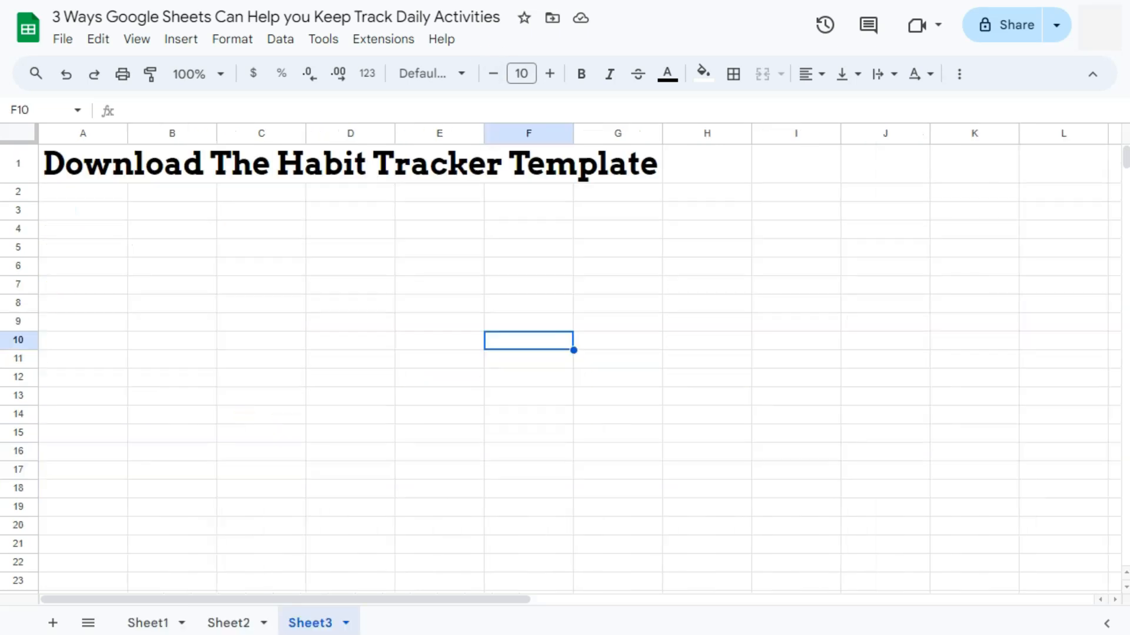
click(227, 622)
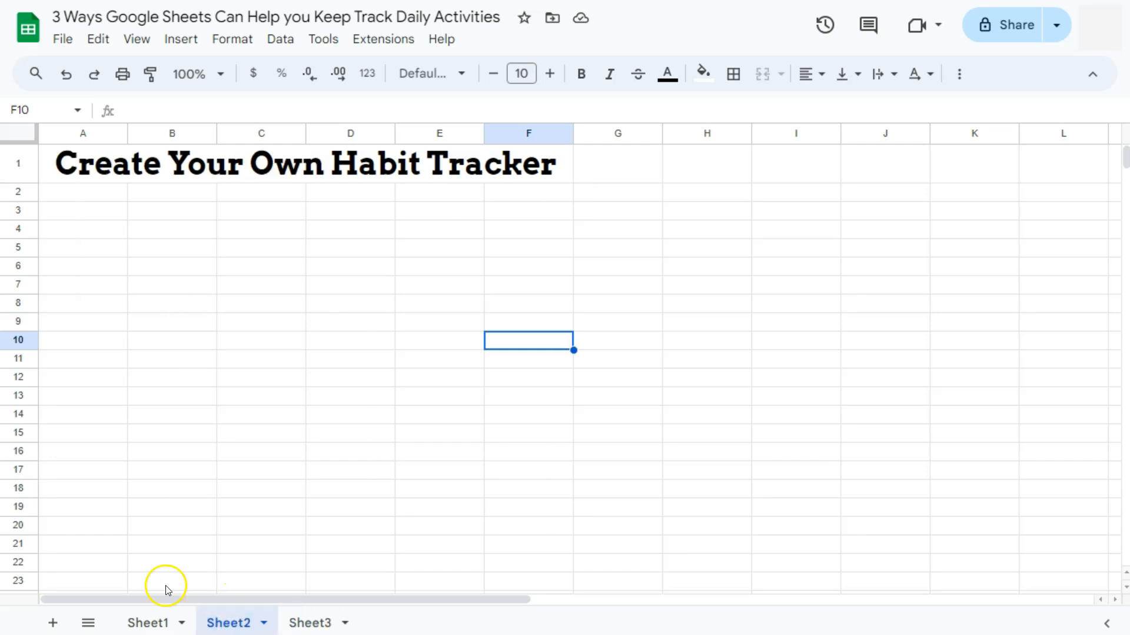
click(149, 622)
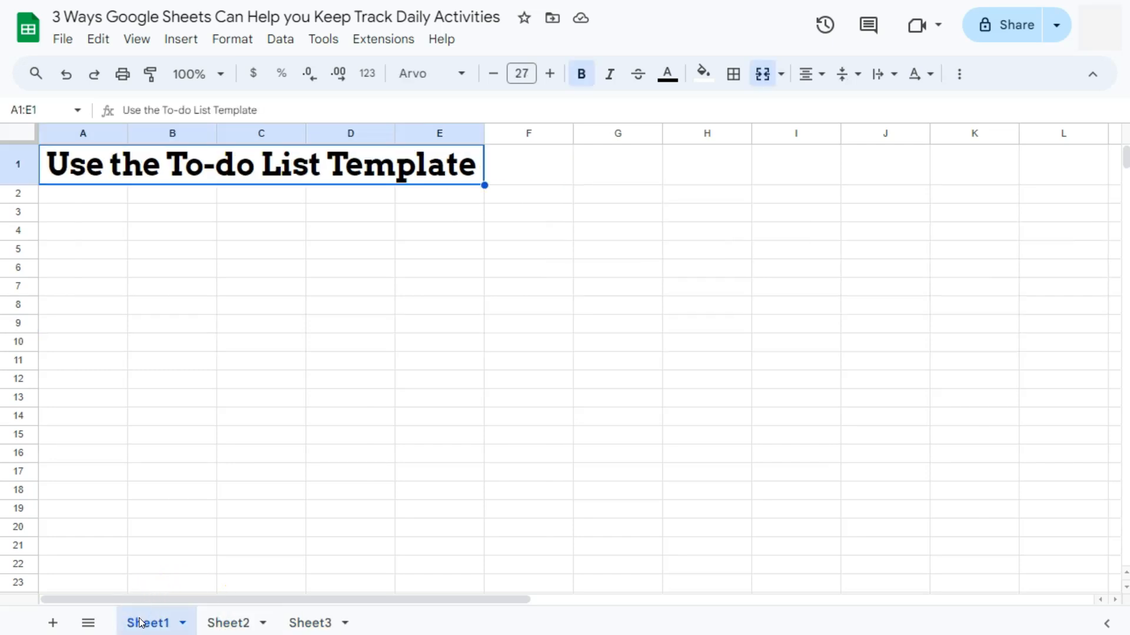
mouse_move(138, 544)
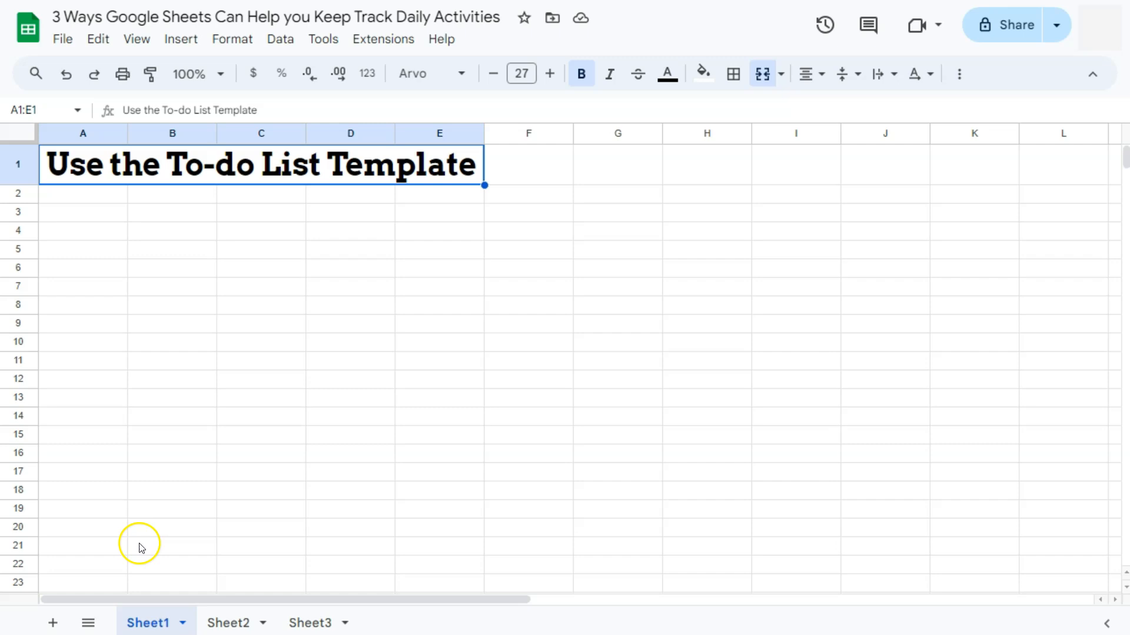